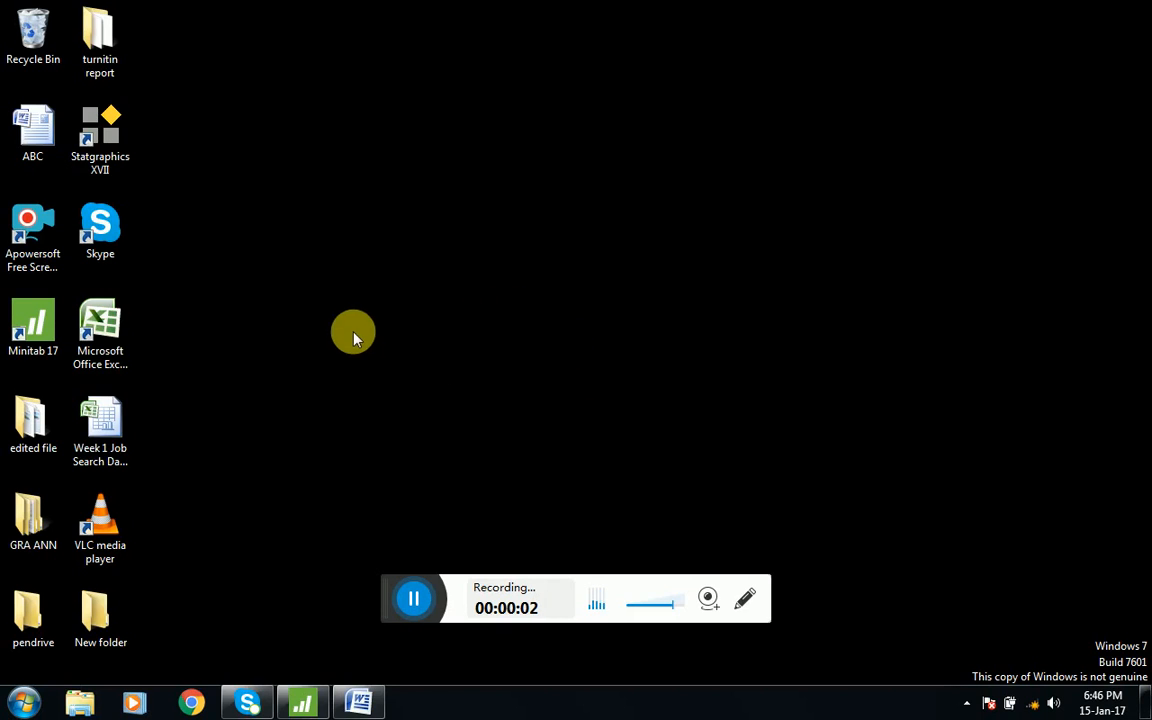
mouse_move(362, 408)
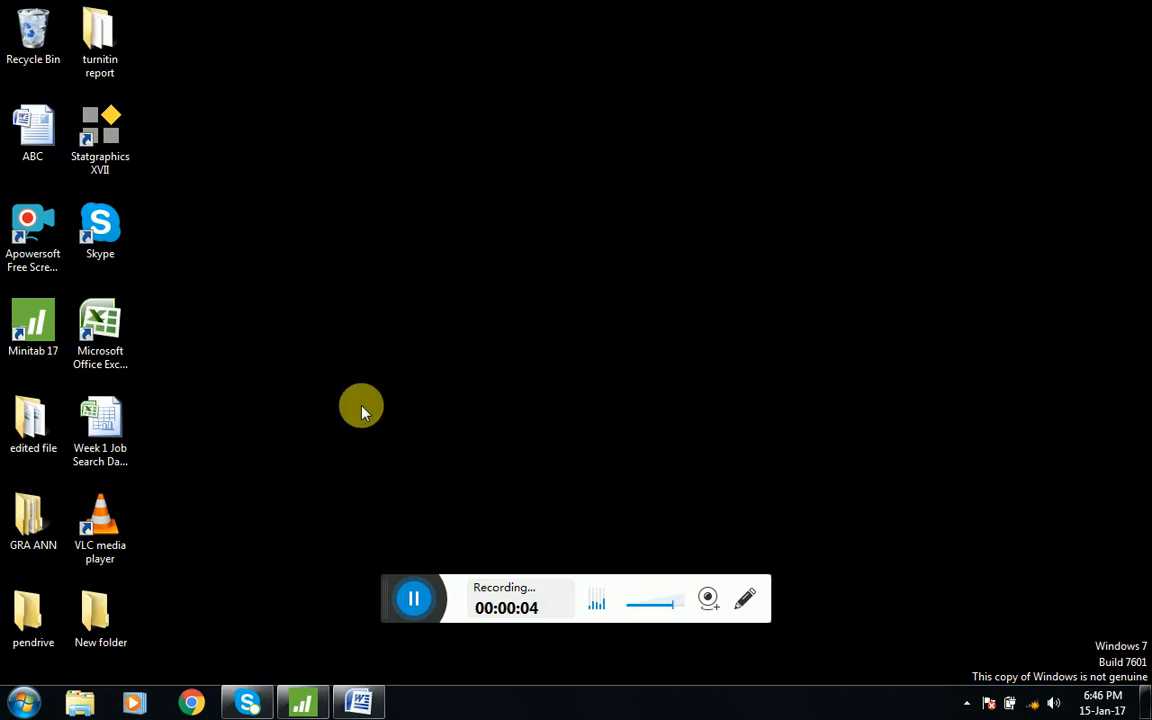
mouse_move(294, 312)
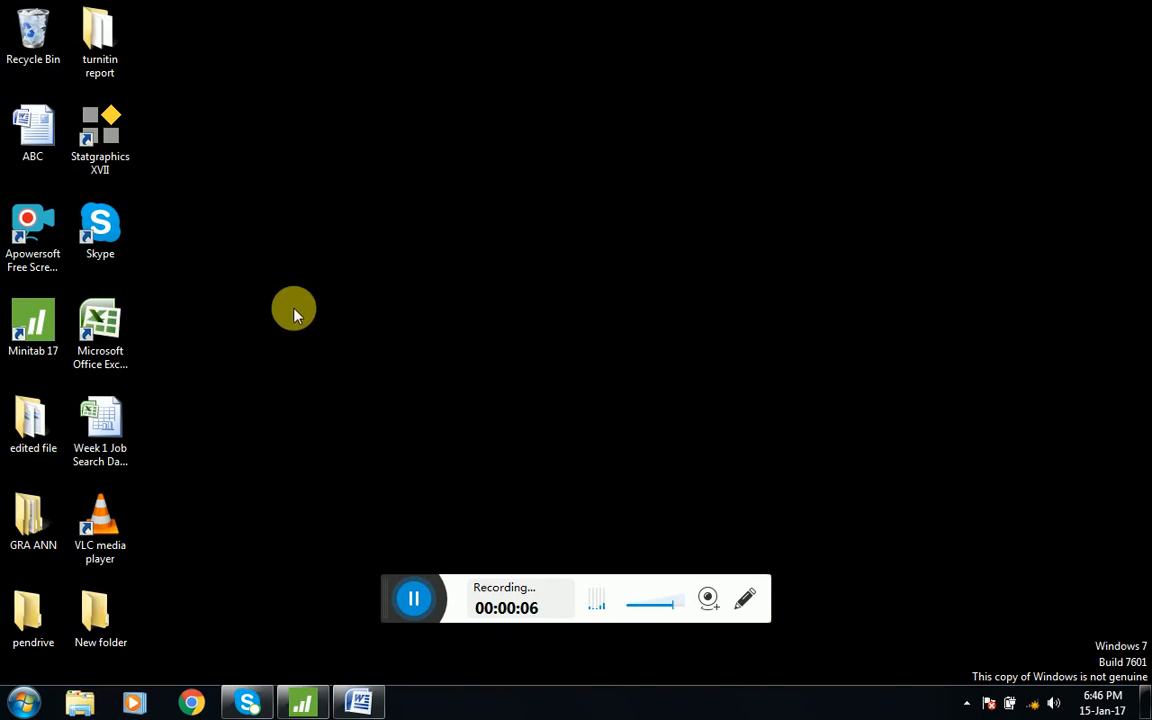
mouse_move(380, 352)
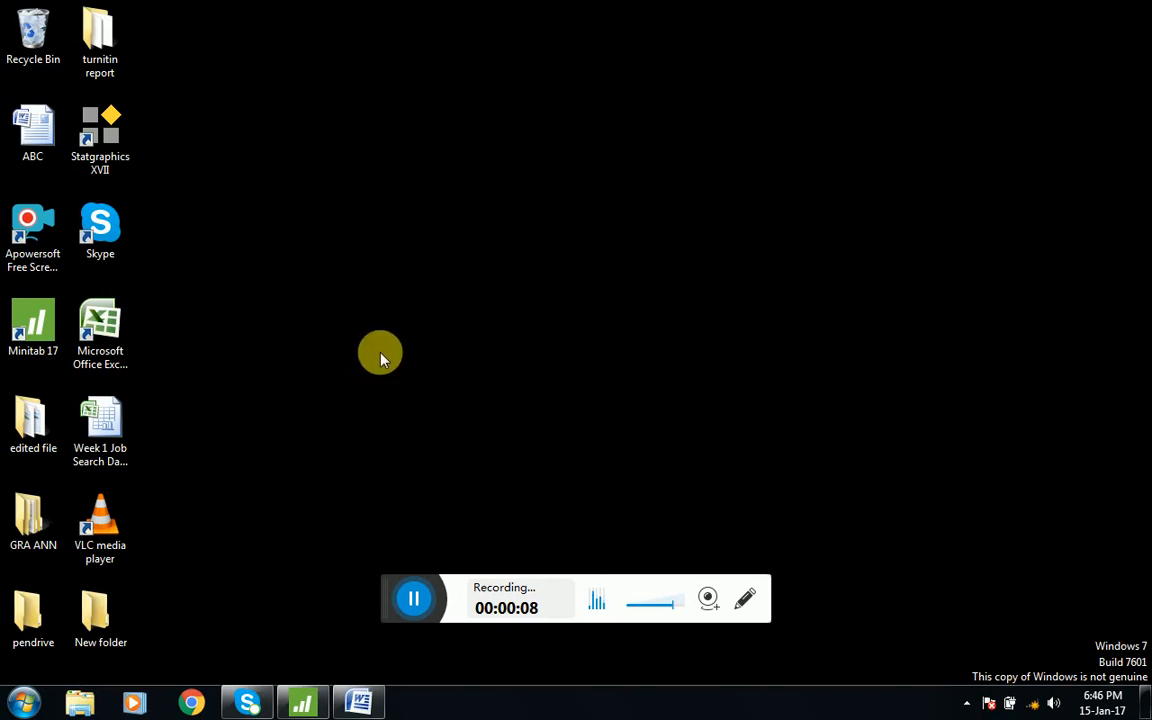
mouse_move(384, 323)
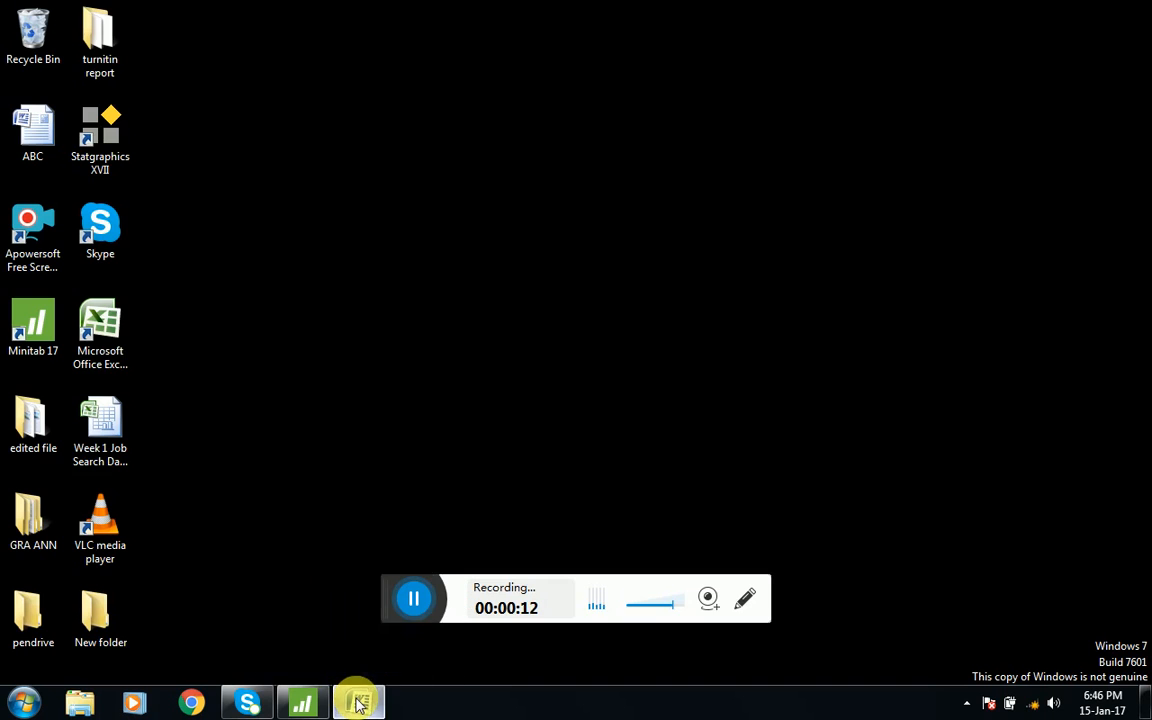
click(357, 701)
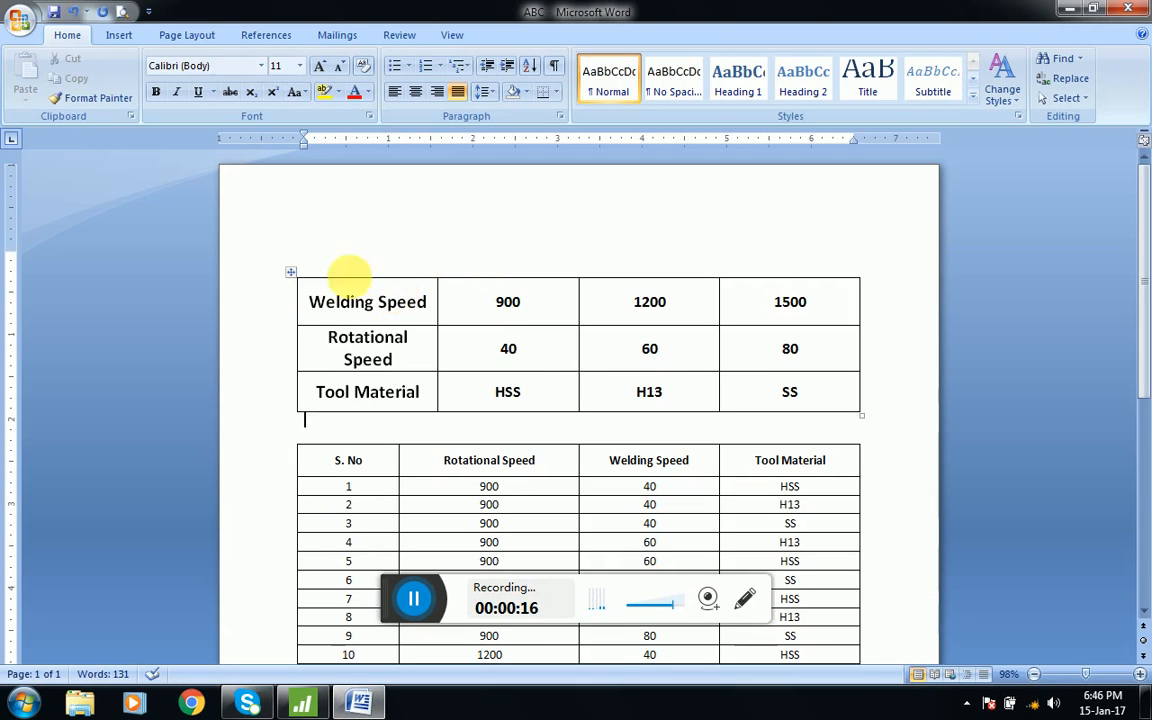
mouse_move(413, 300)
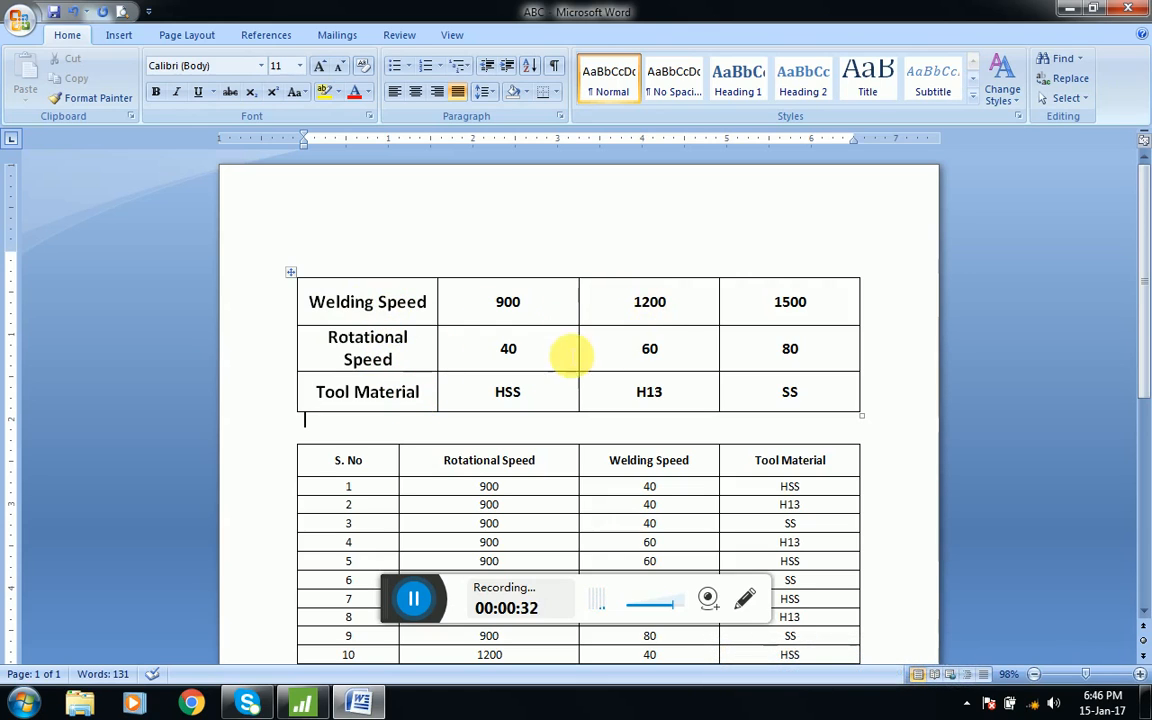
mouse_move(475, 310)
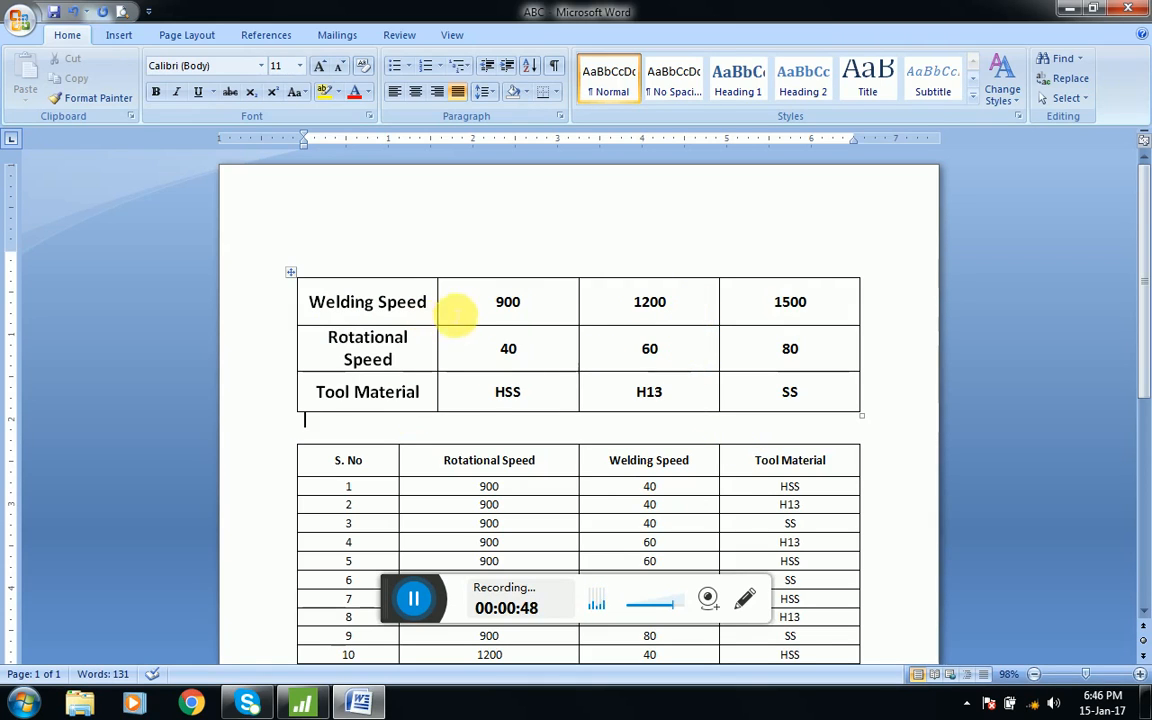
scroll(down, 3)
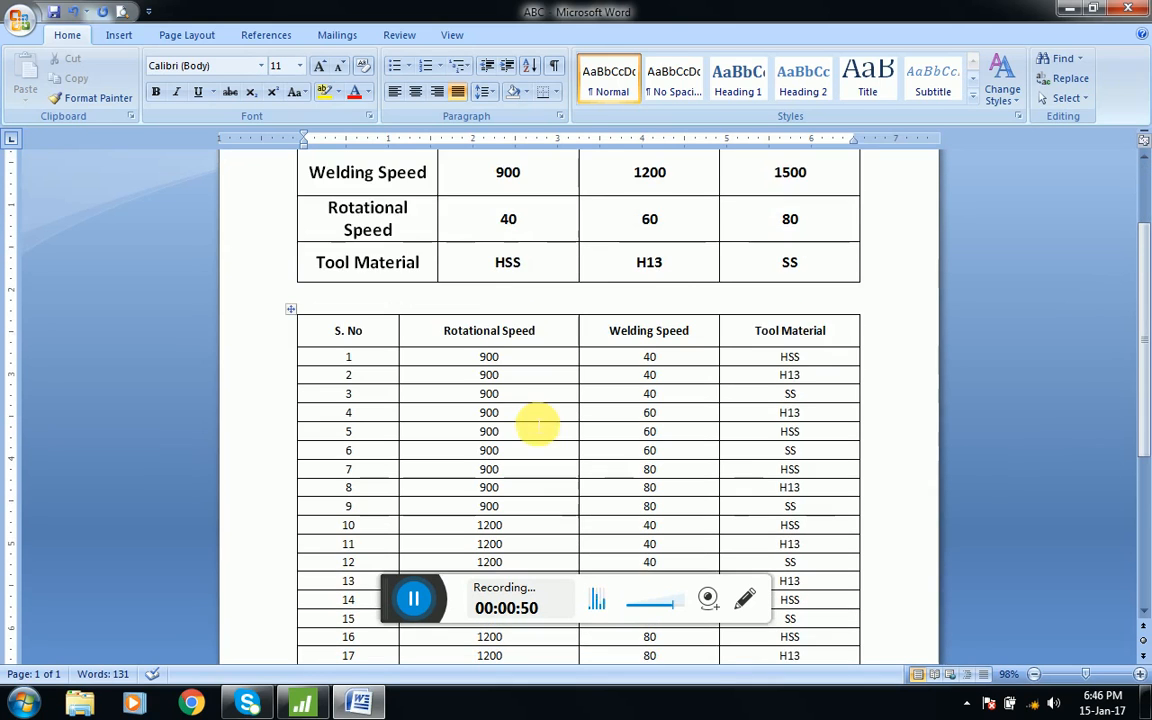
scroll(down, 3)
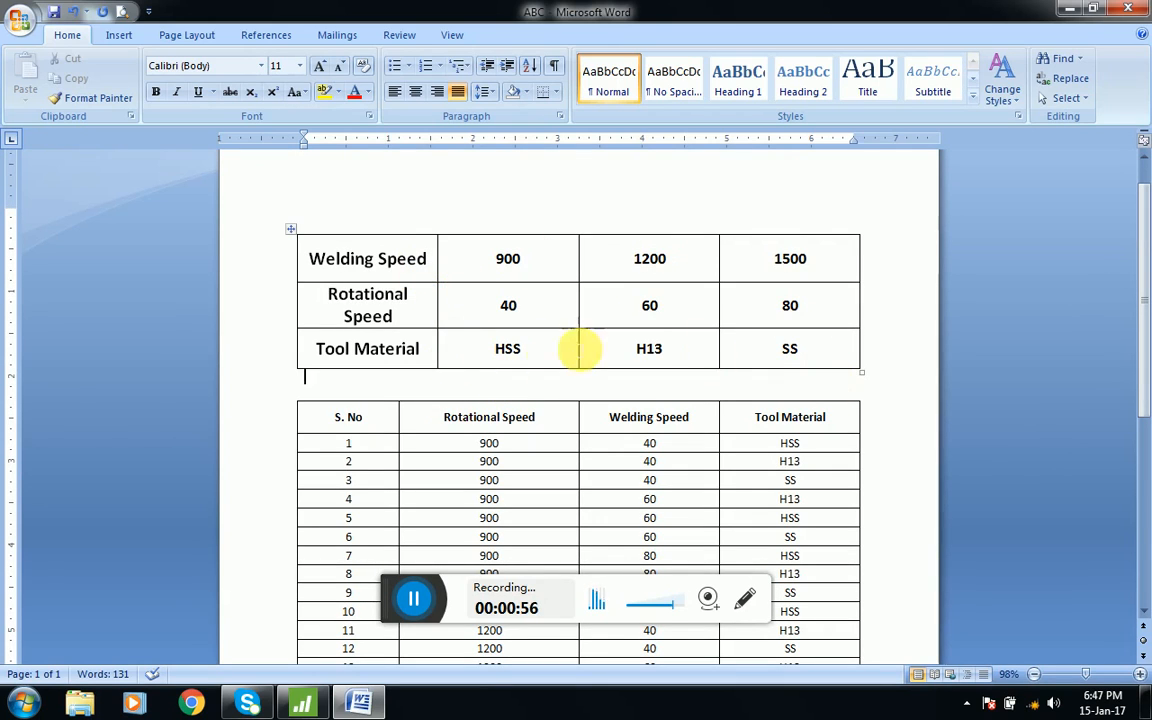
mouse_move(595, 467)
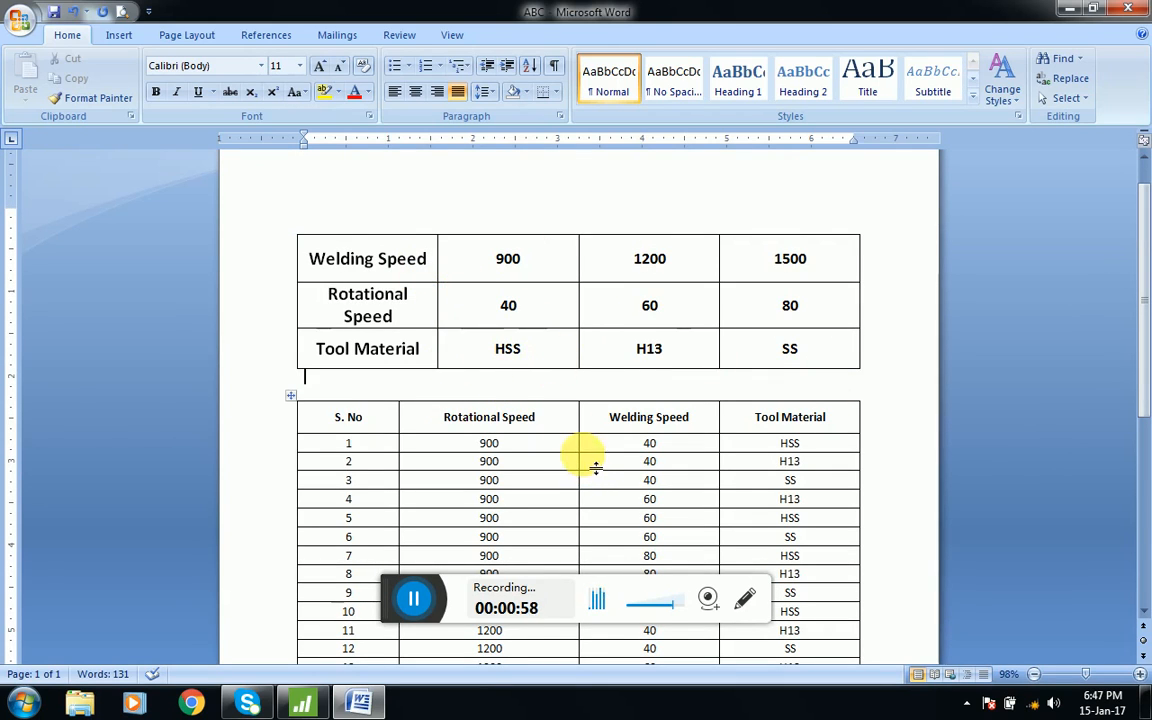
scroll(down, 3)
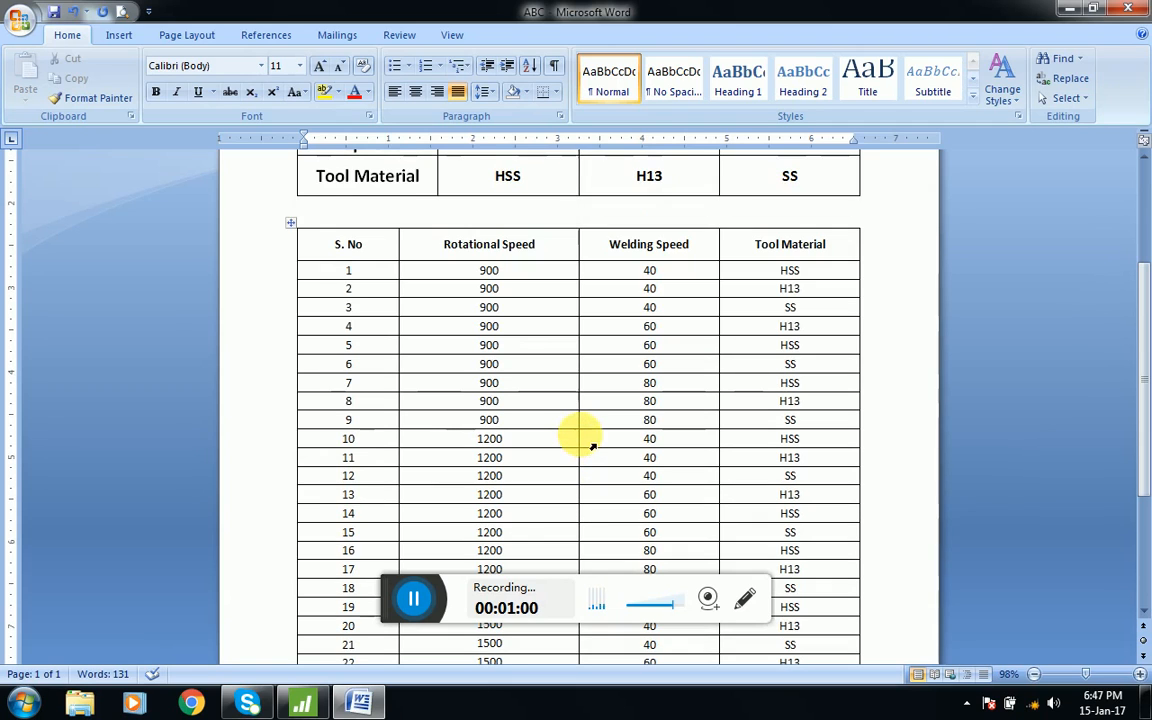
scroll(down, 3)
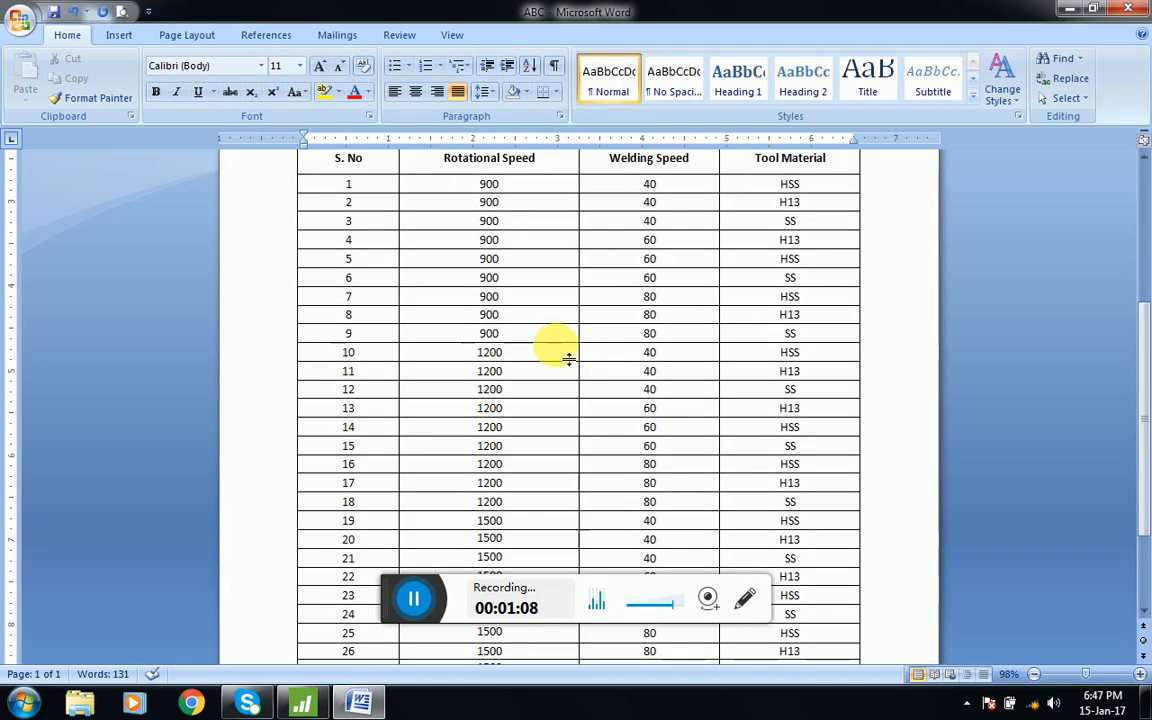
mouse_move(585, 437)
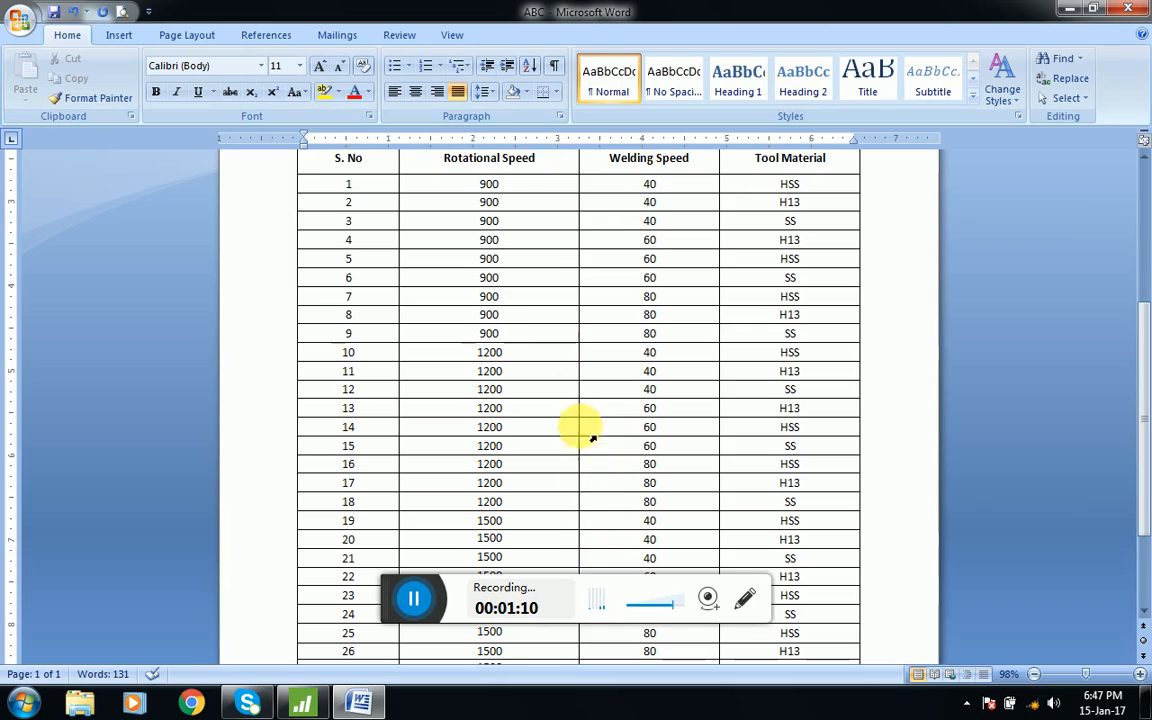
scroll(down, 3)
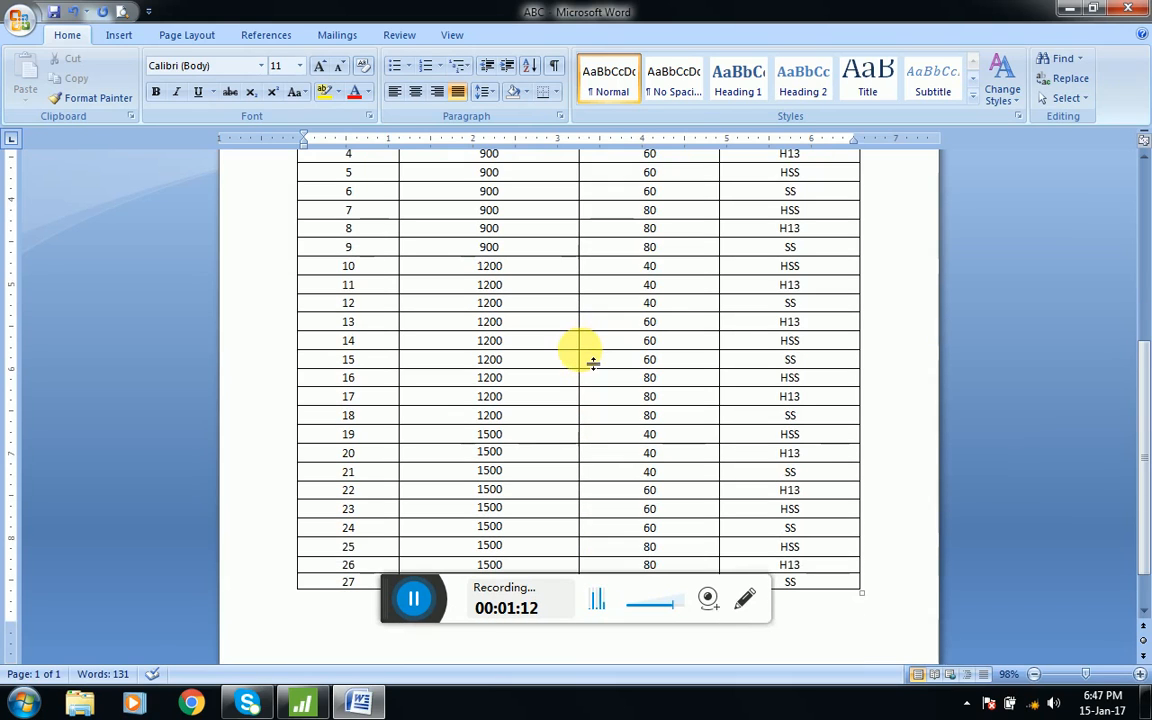
scroll(down, 3)
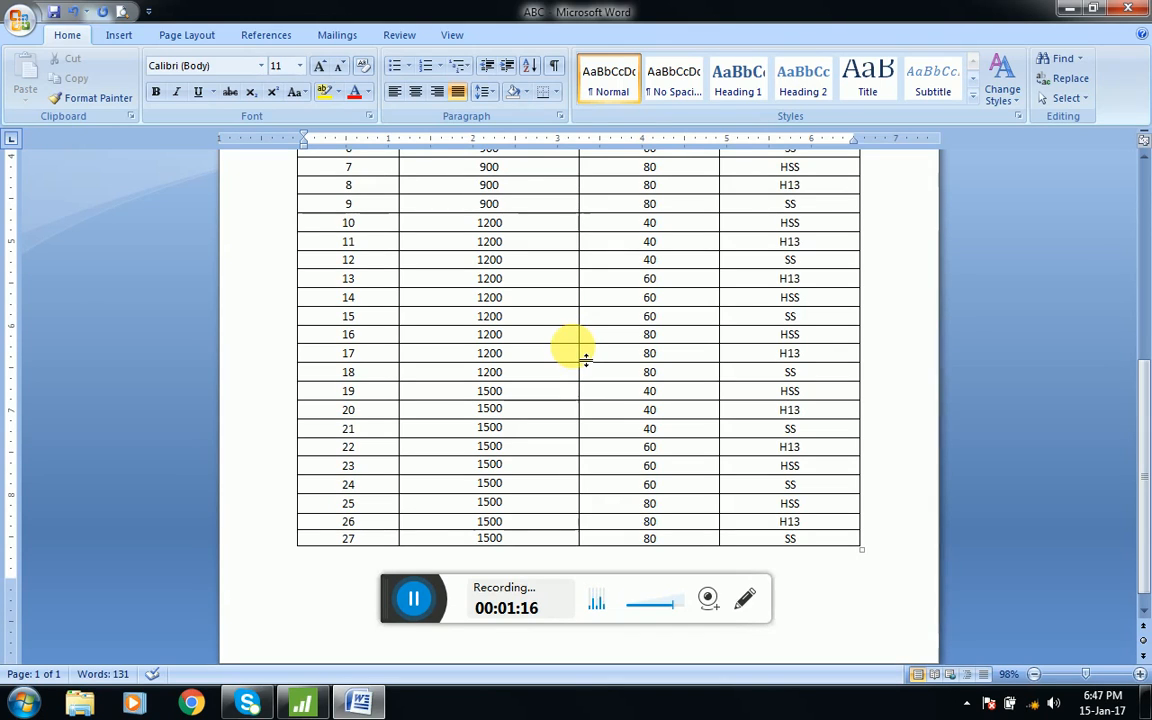
mouse_move(608, 343)
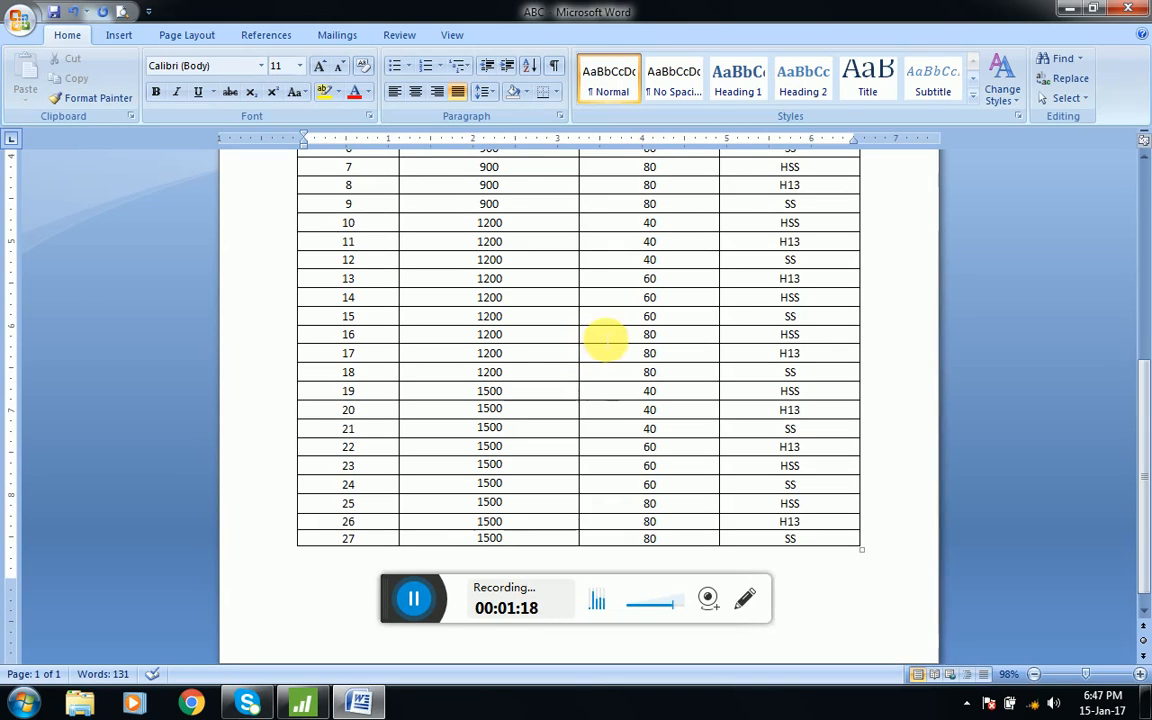
click(617, 297)
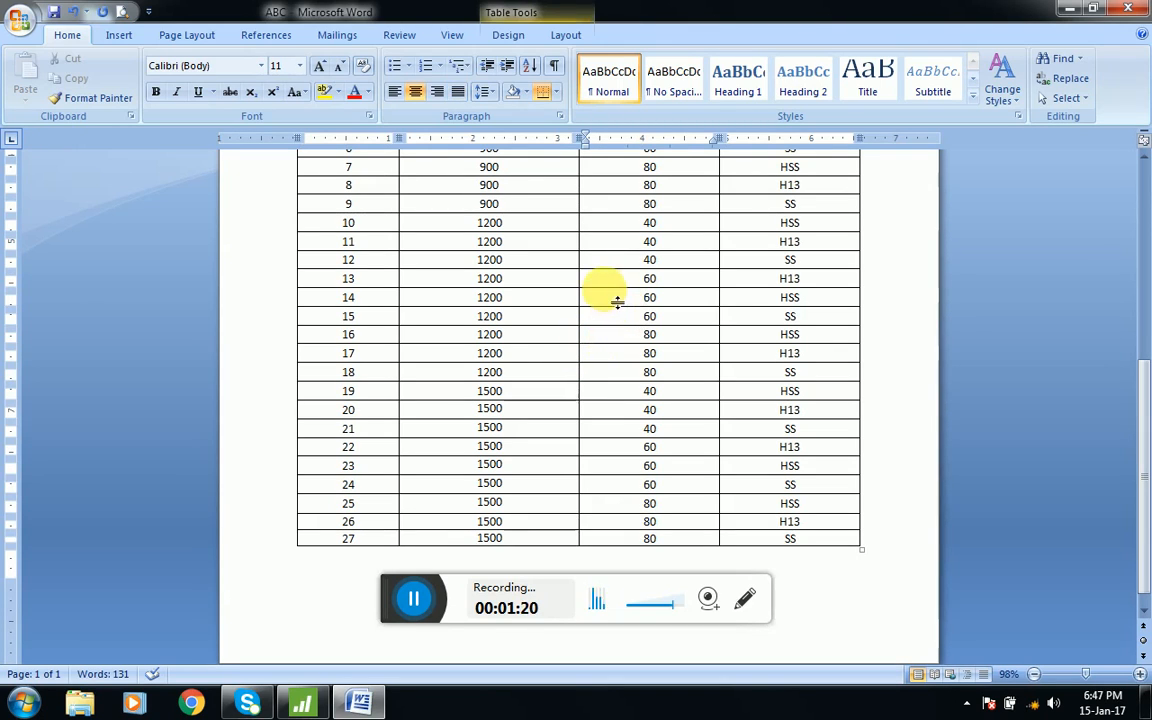
mouse_move(617, 283)
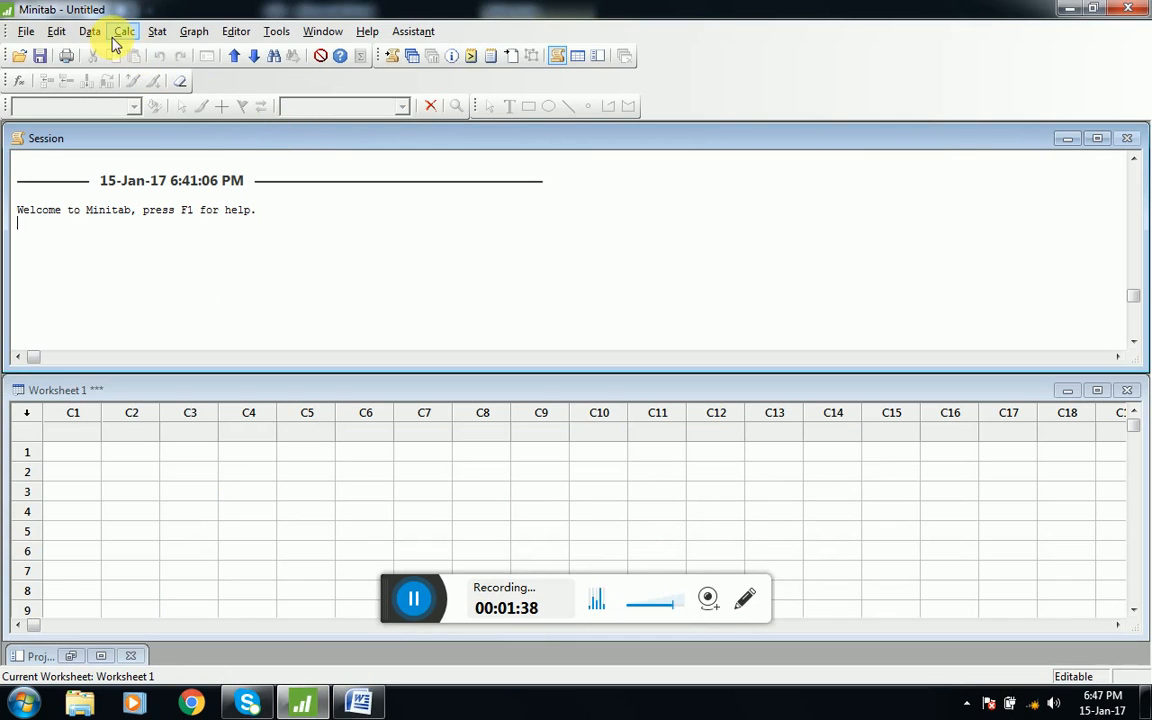
Launch Create Taguchi Design from the Stat > DOE > Taguchi menu.
click(156, 31)
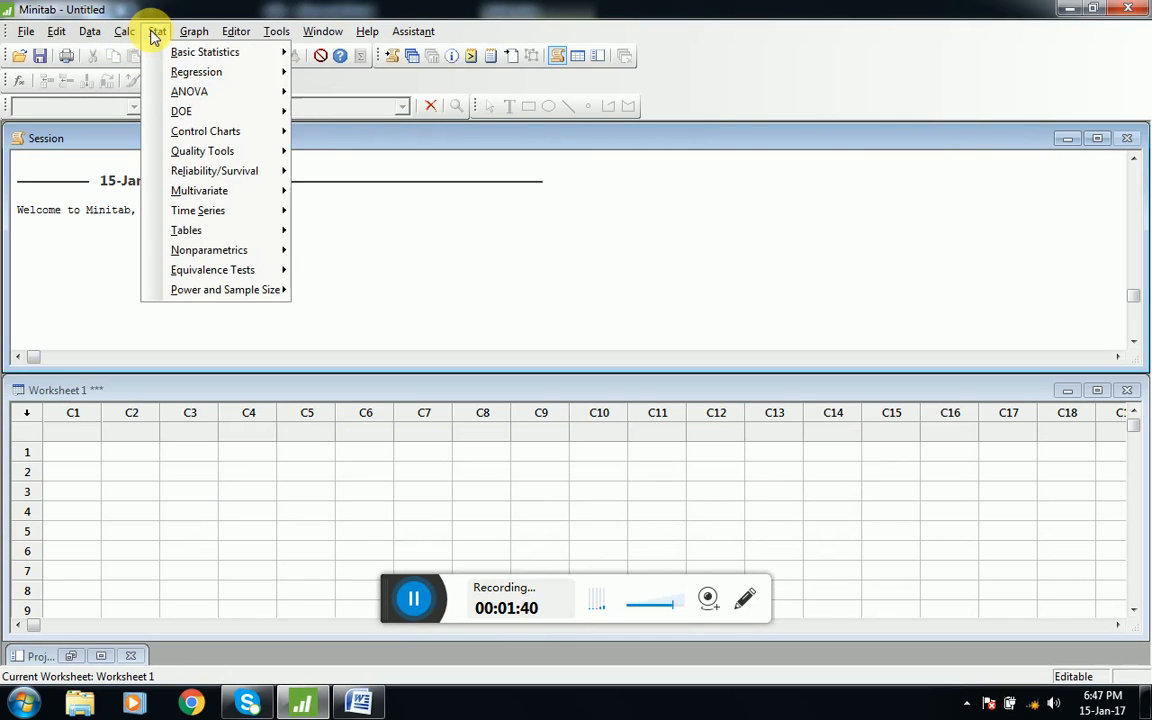
mouse_move(205, 131)
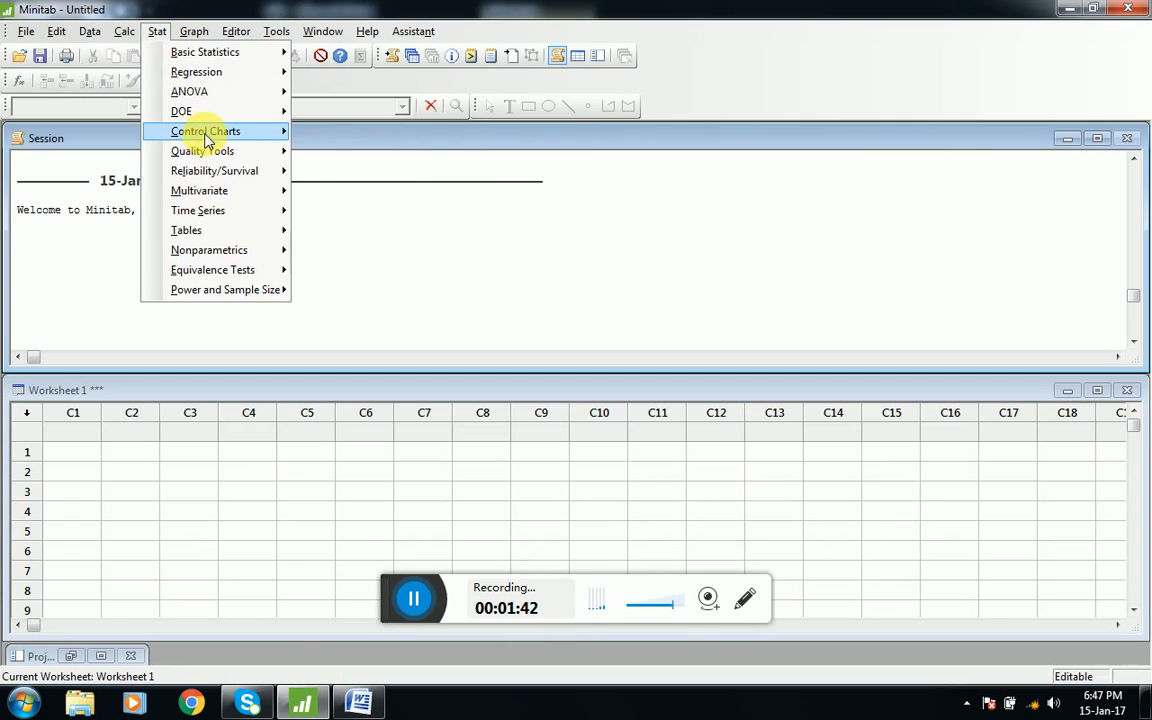
mouse_move(181, 111)
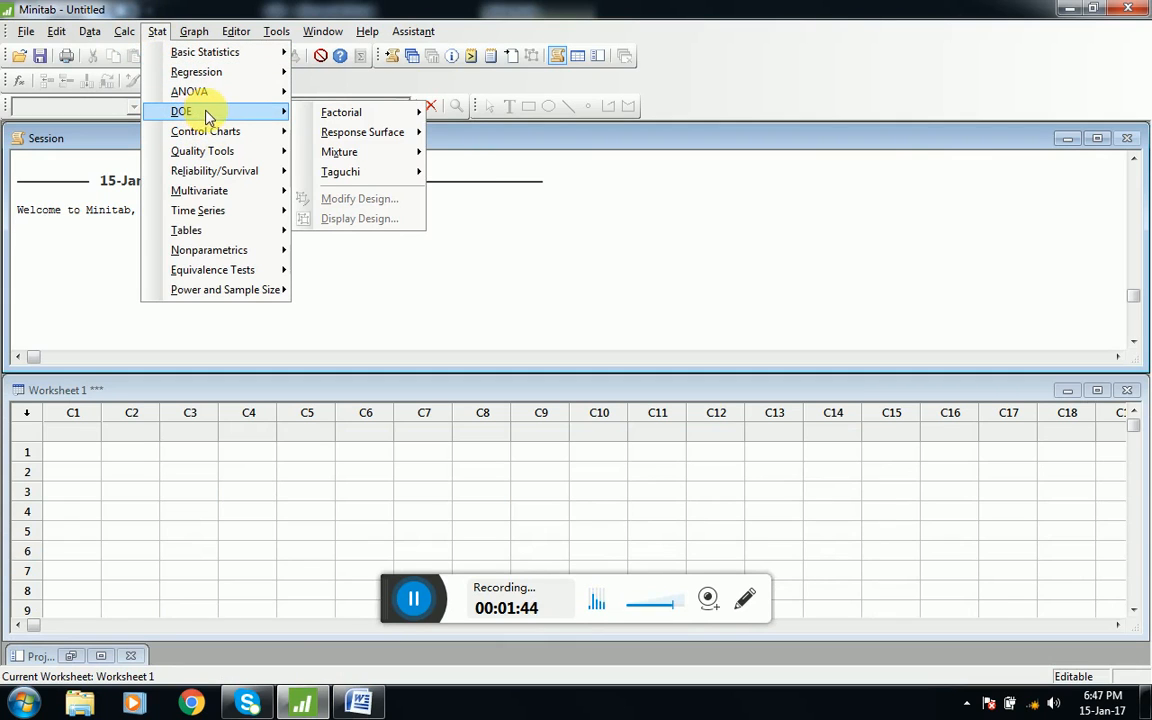
mouse_move(340, 171)
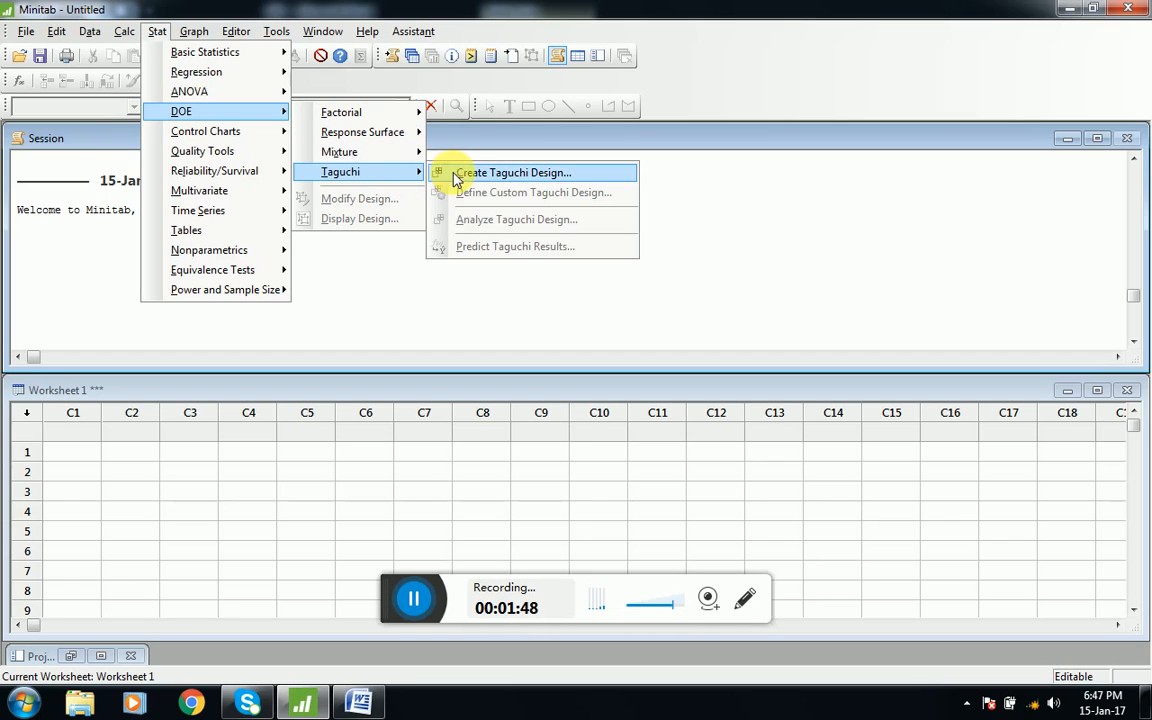
click(516, 172)
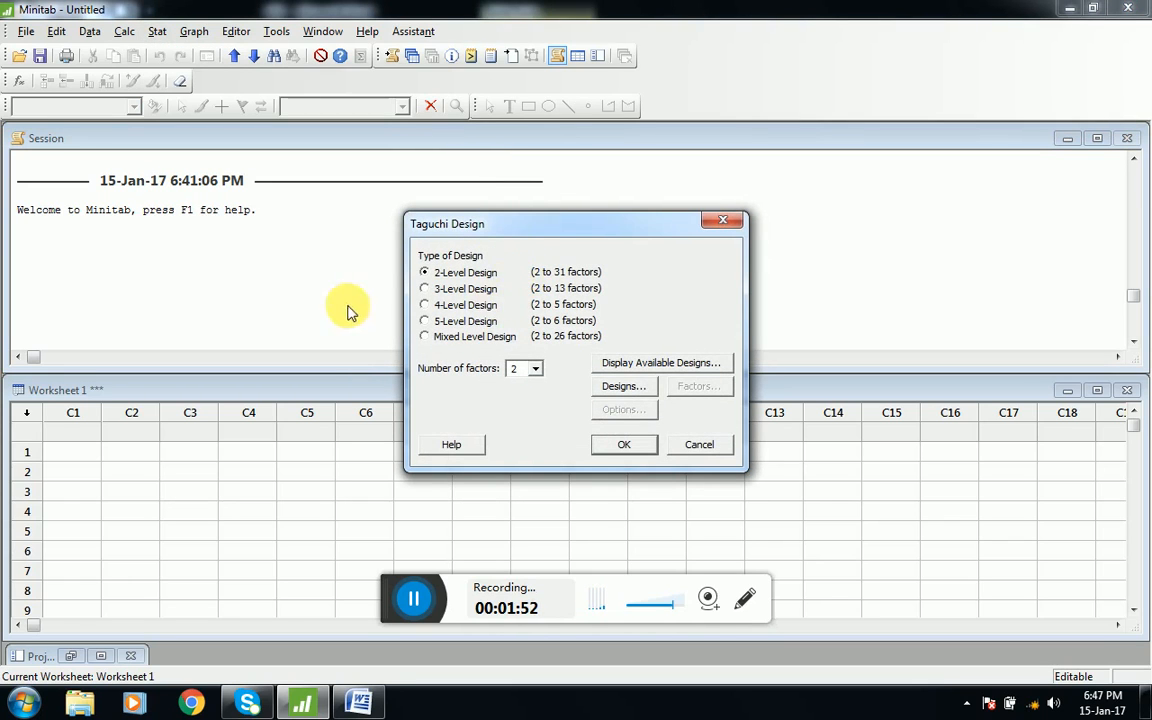
mouse_move(480, 300)
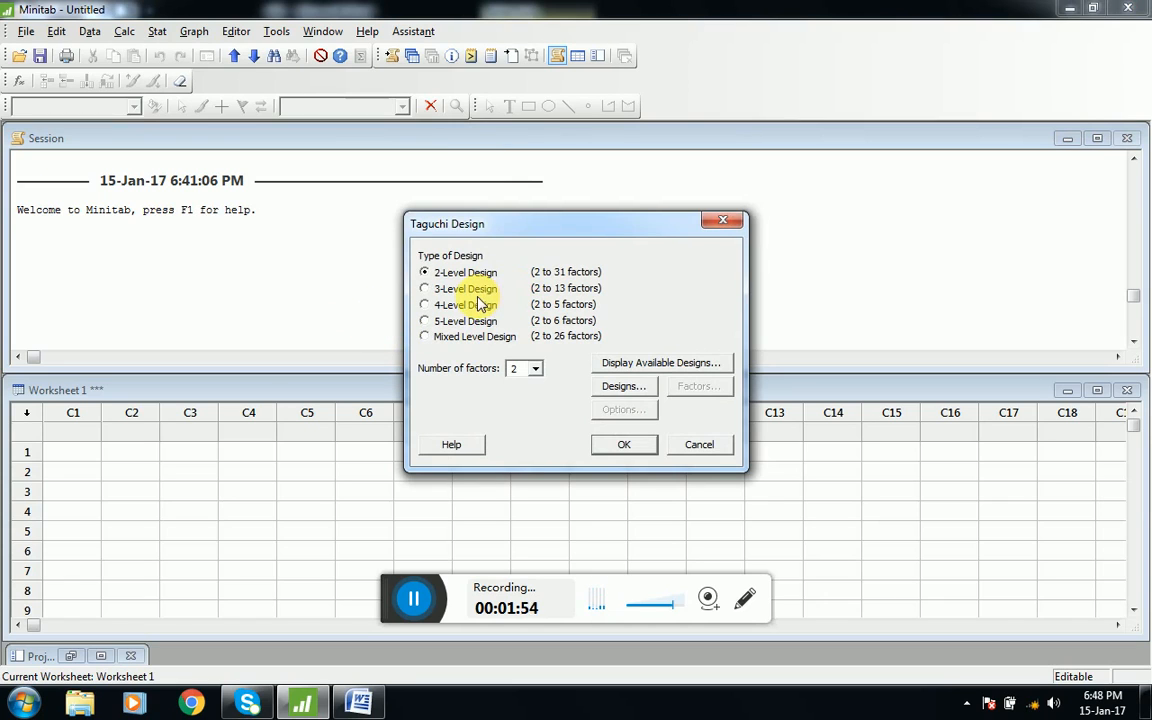
Choose a 3-level Taguchi design with 3 factors after reviewing the available designs table.
click(424, 288)
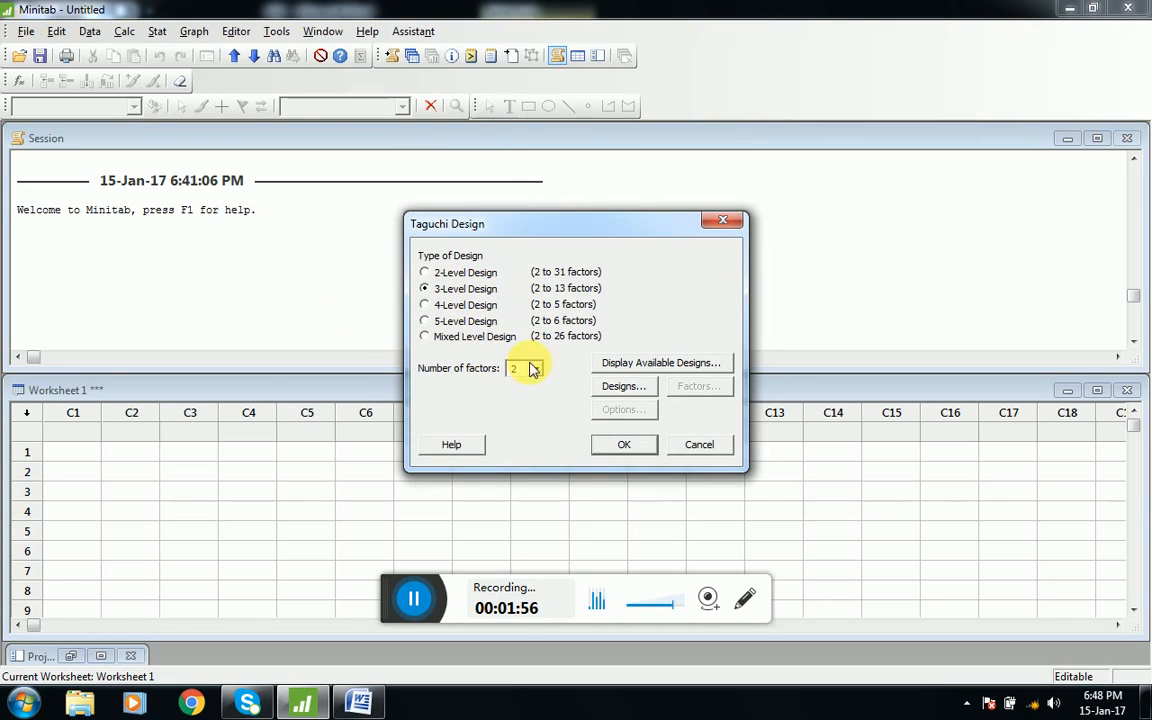
click(534, 364)
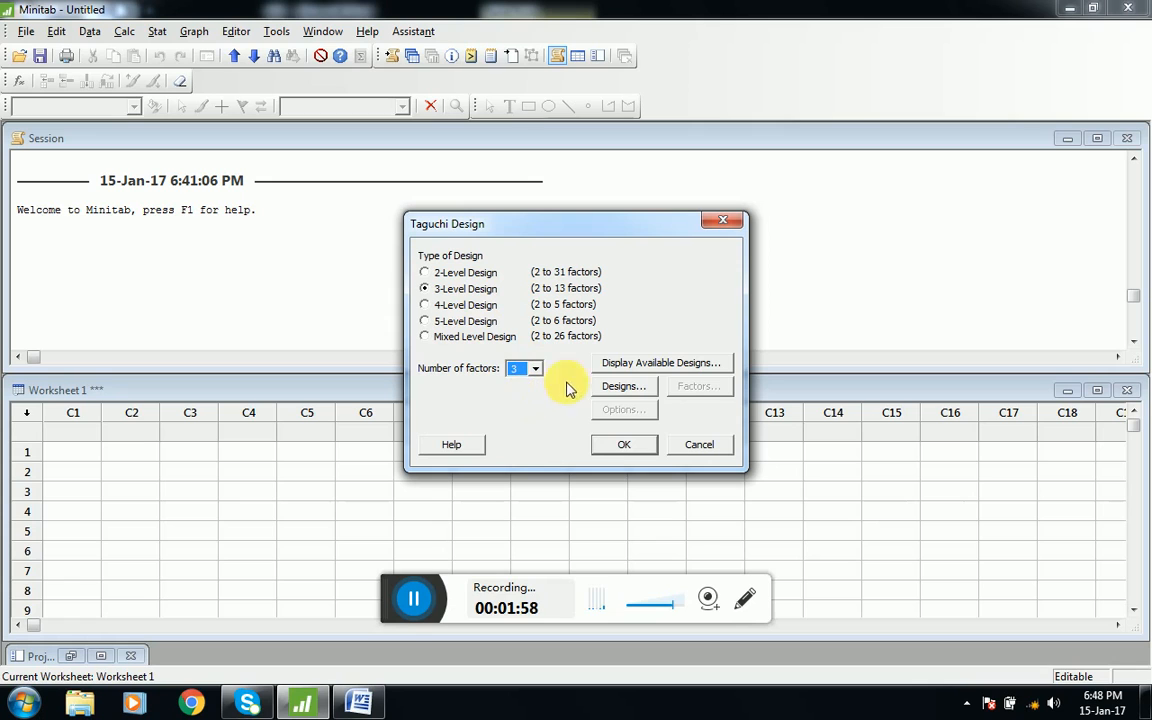
click(660, 362)
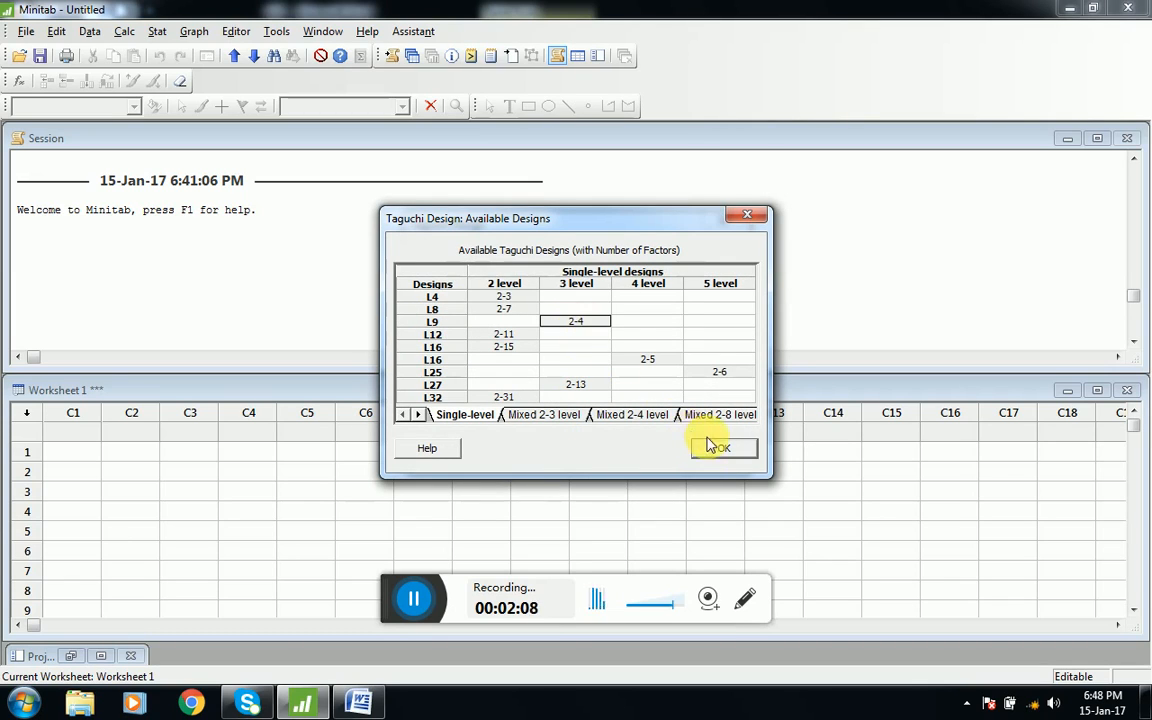
click(723, 447)
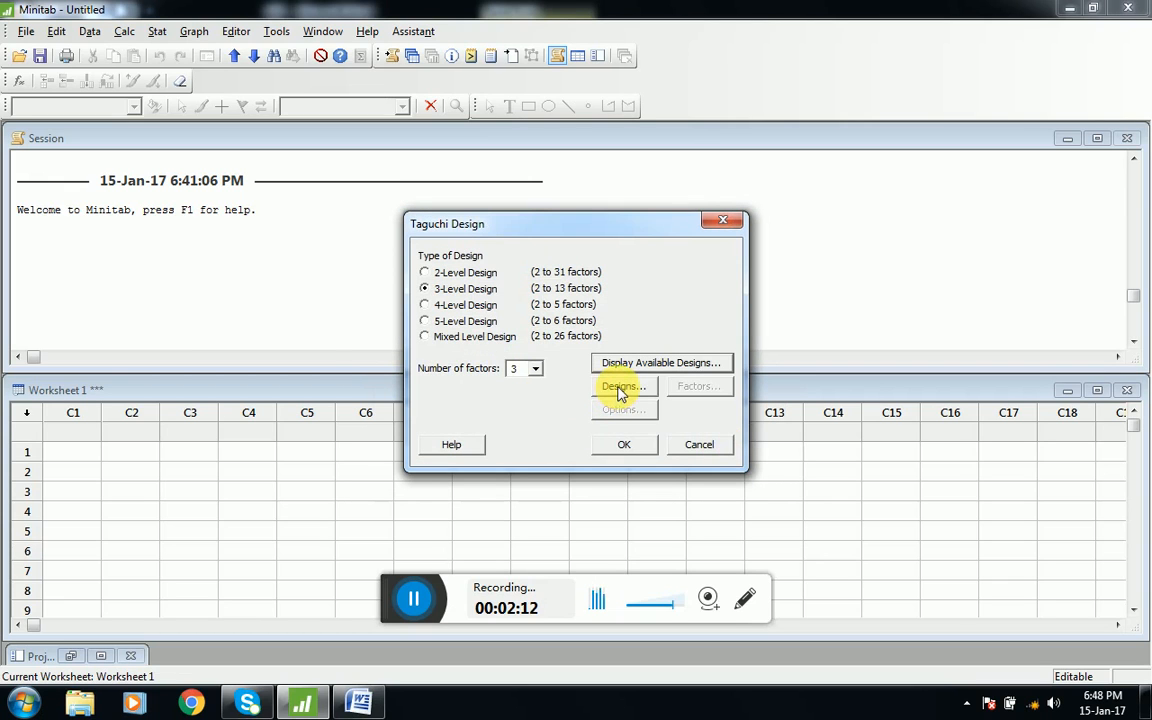
Select the L9 (3^3) array as the run design.
click(622, 386)
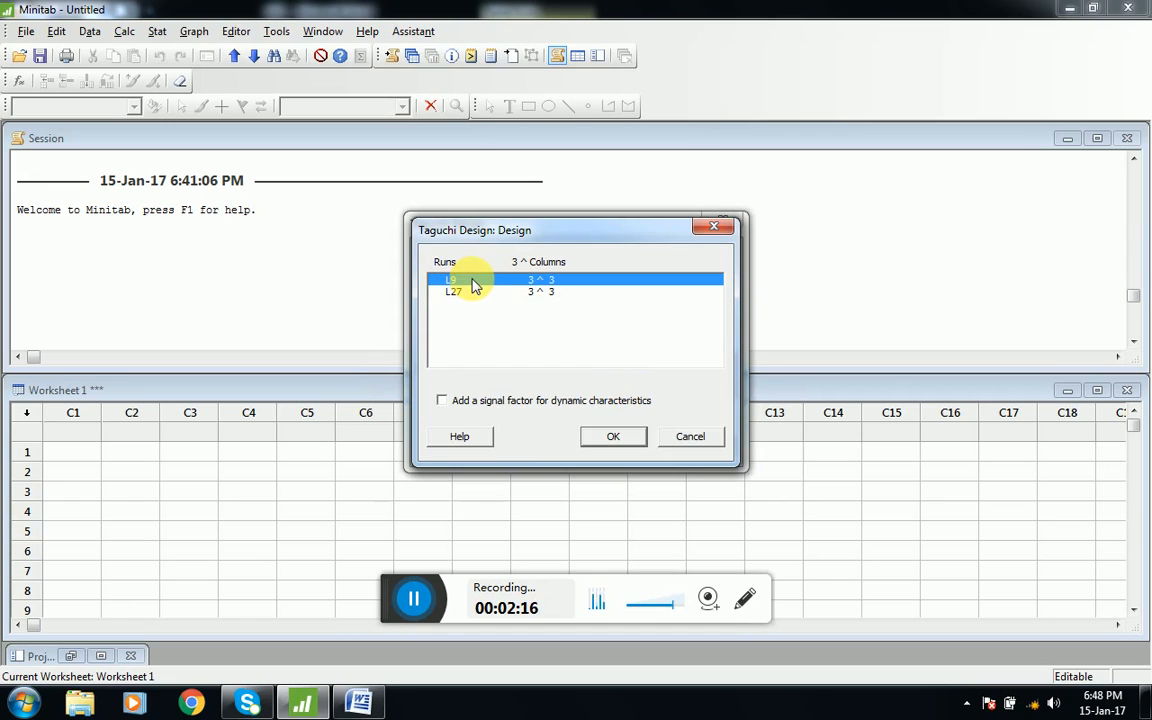
mouse_move(480, 289)
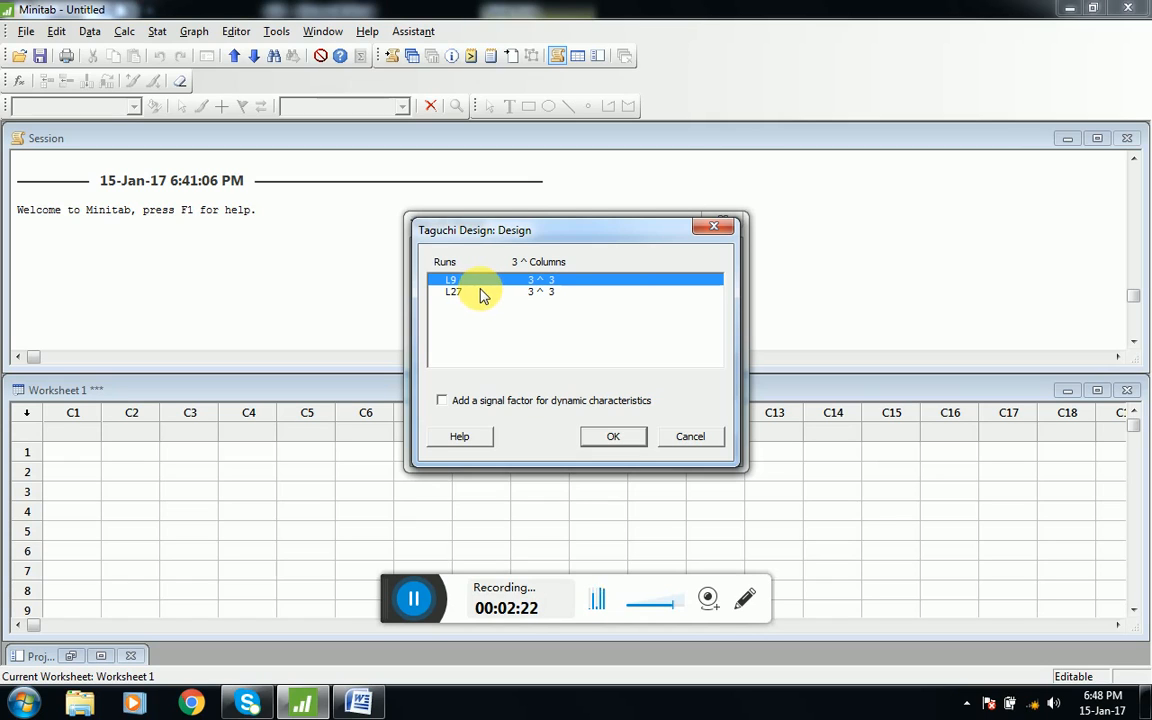
click(453, 291)
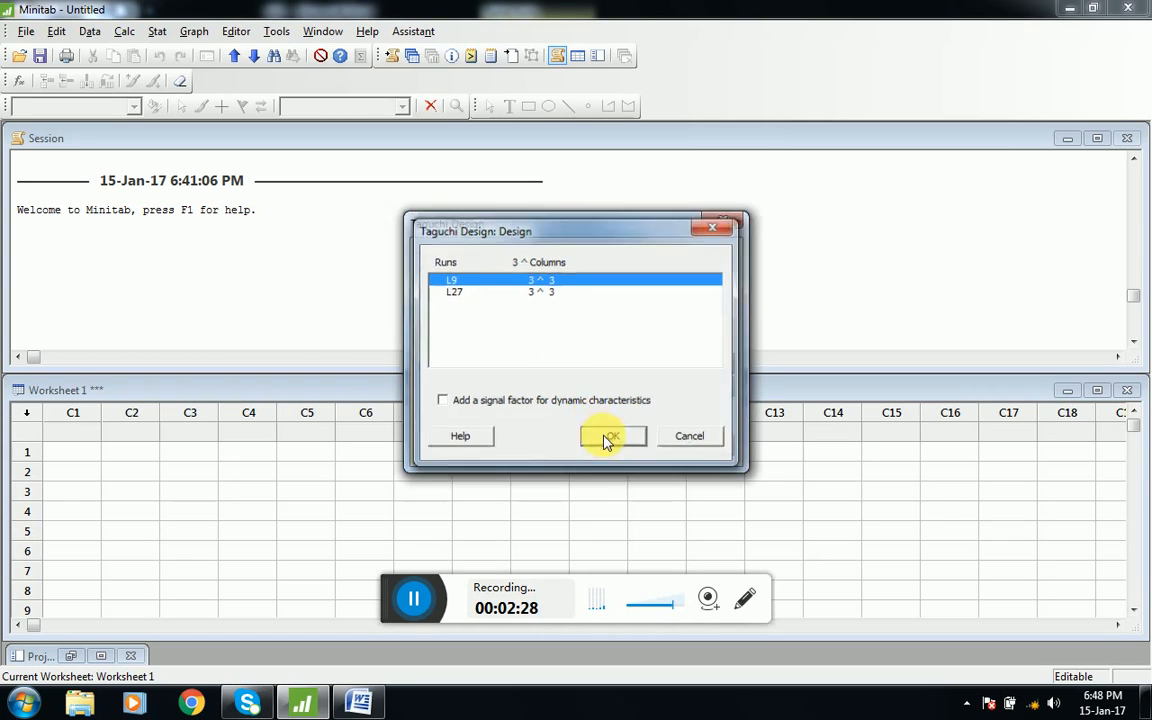
click(612, 436)
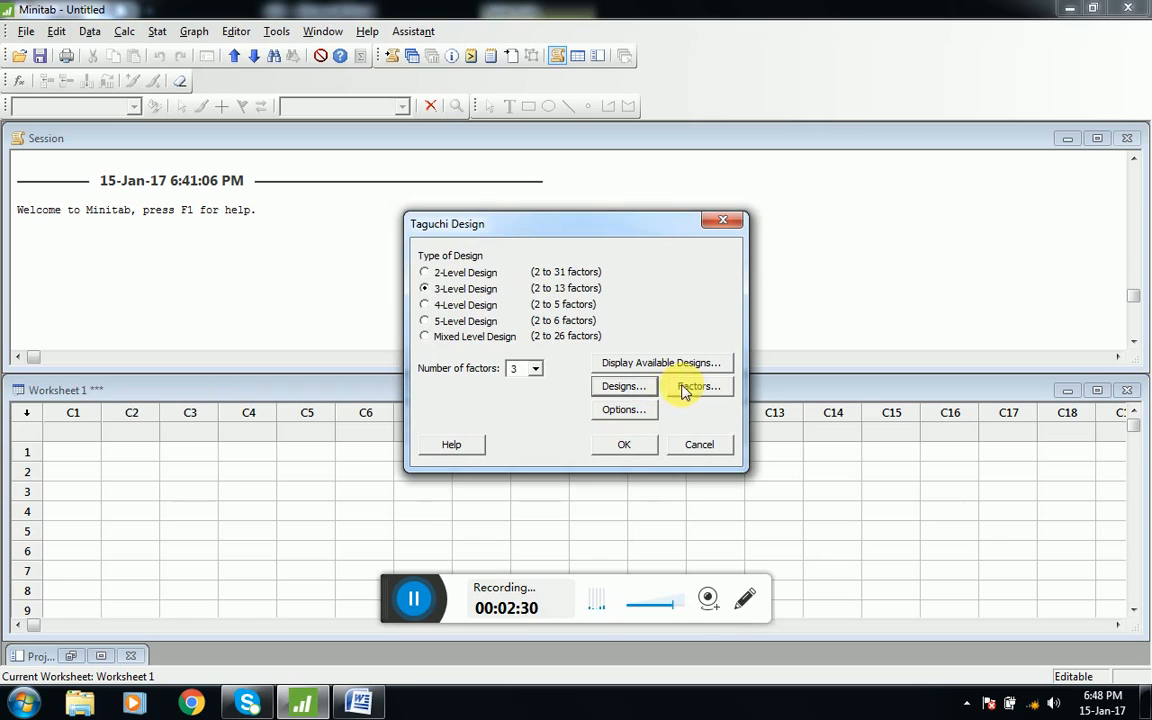
Name factor WS with levels 900, 1200, 1500 and RS with 40, 60, 80.
click(698, 387)
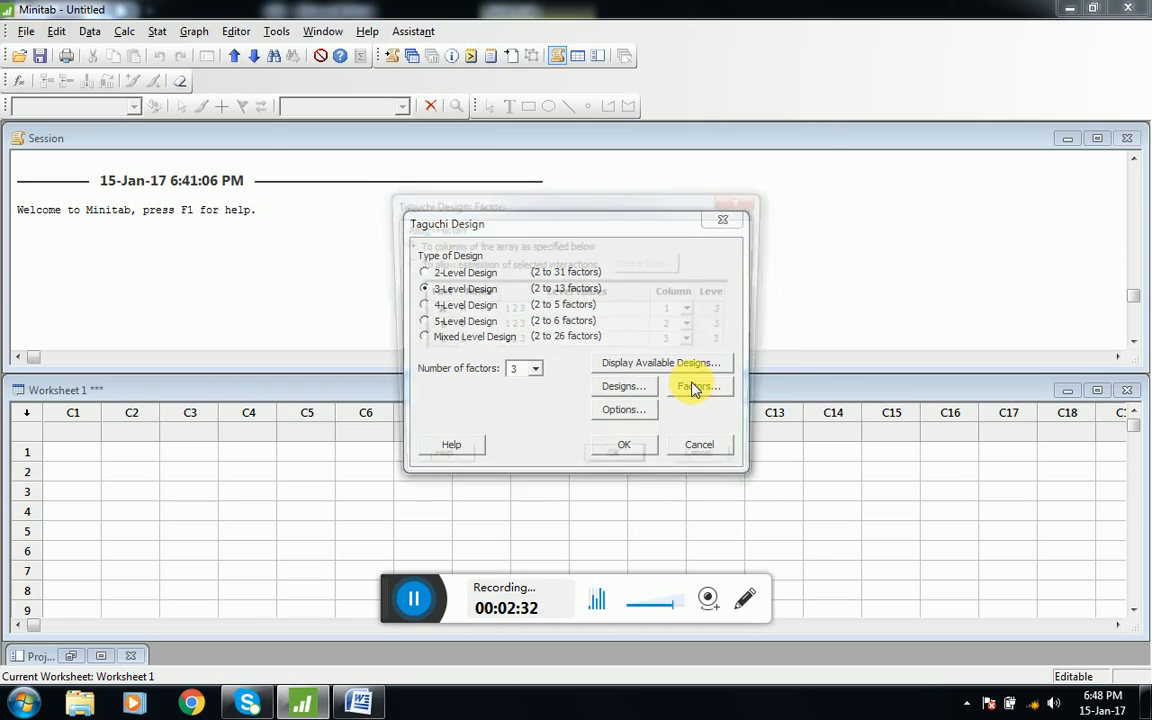
click(697, 386)
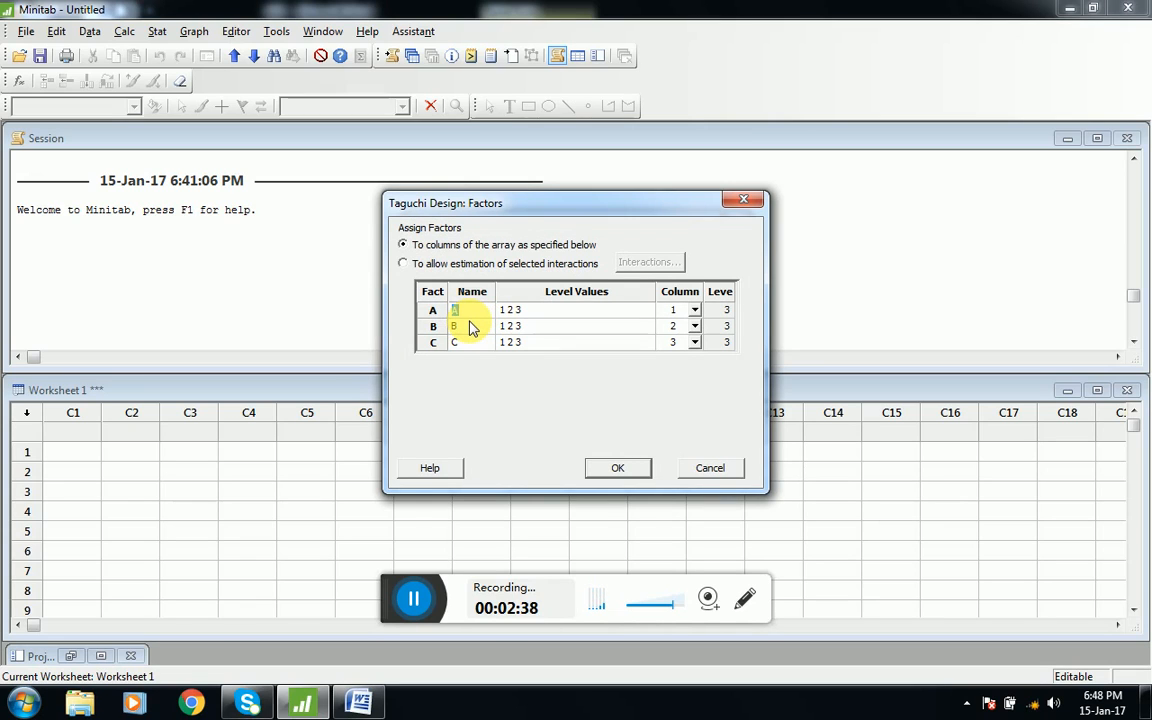
text(ws)
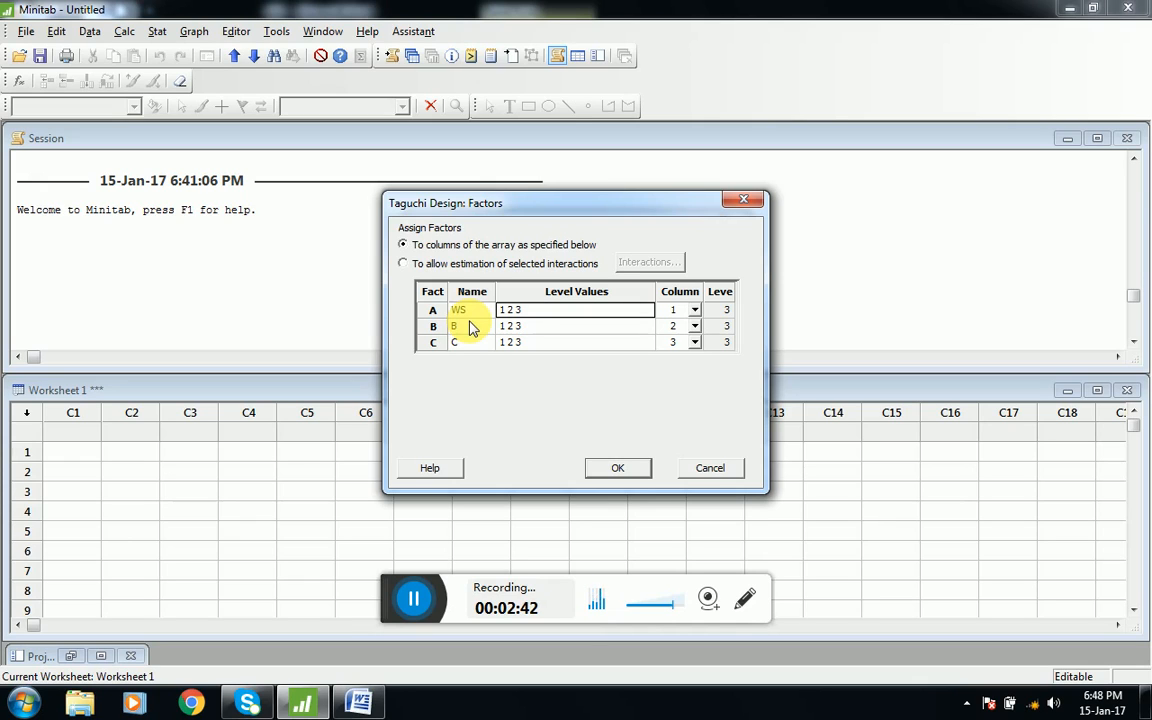
text(900 1200)
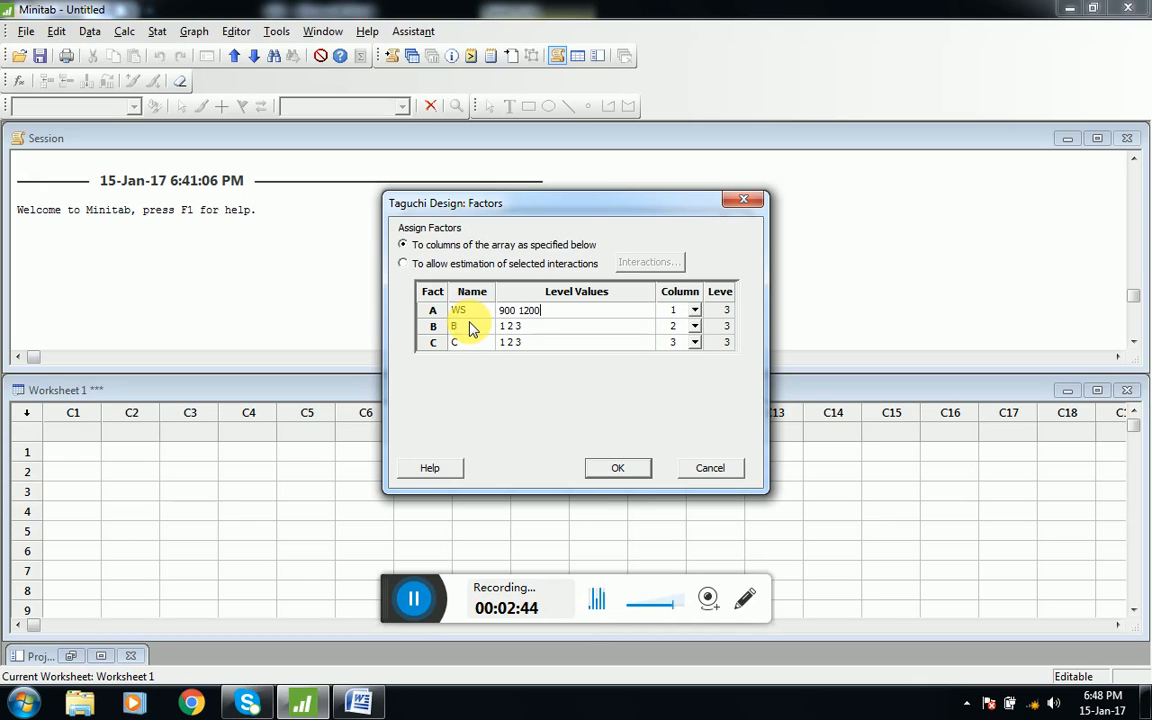
text(1500)
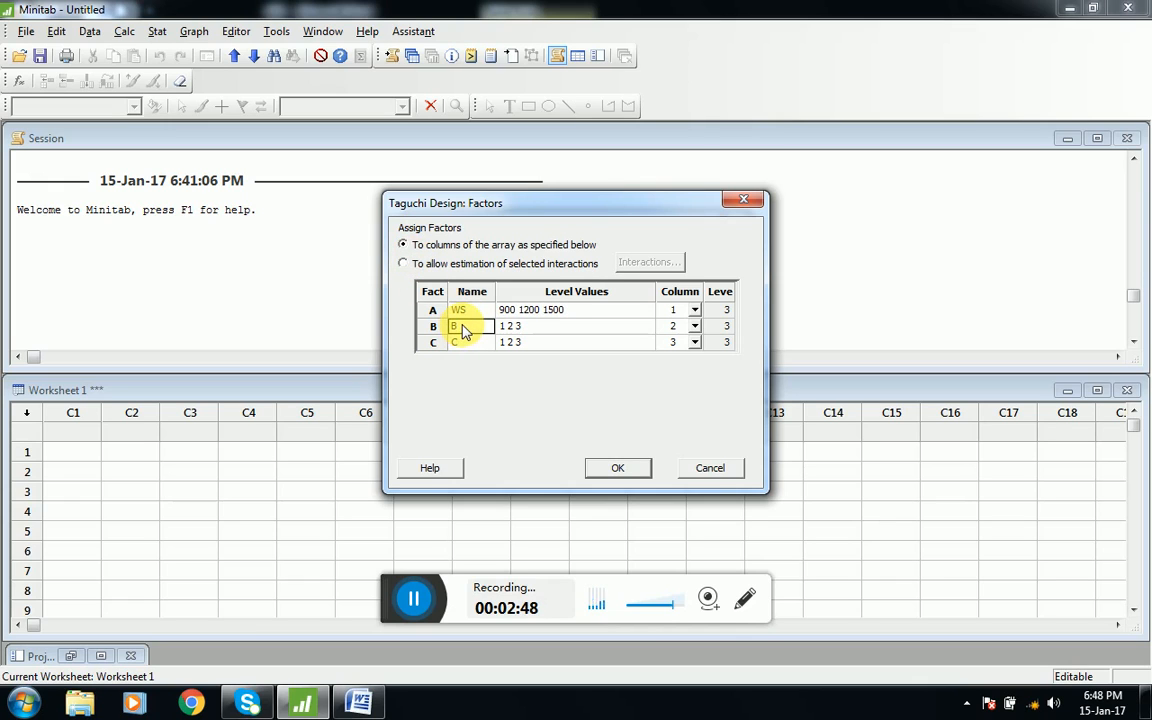
text(RS)
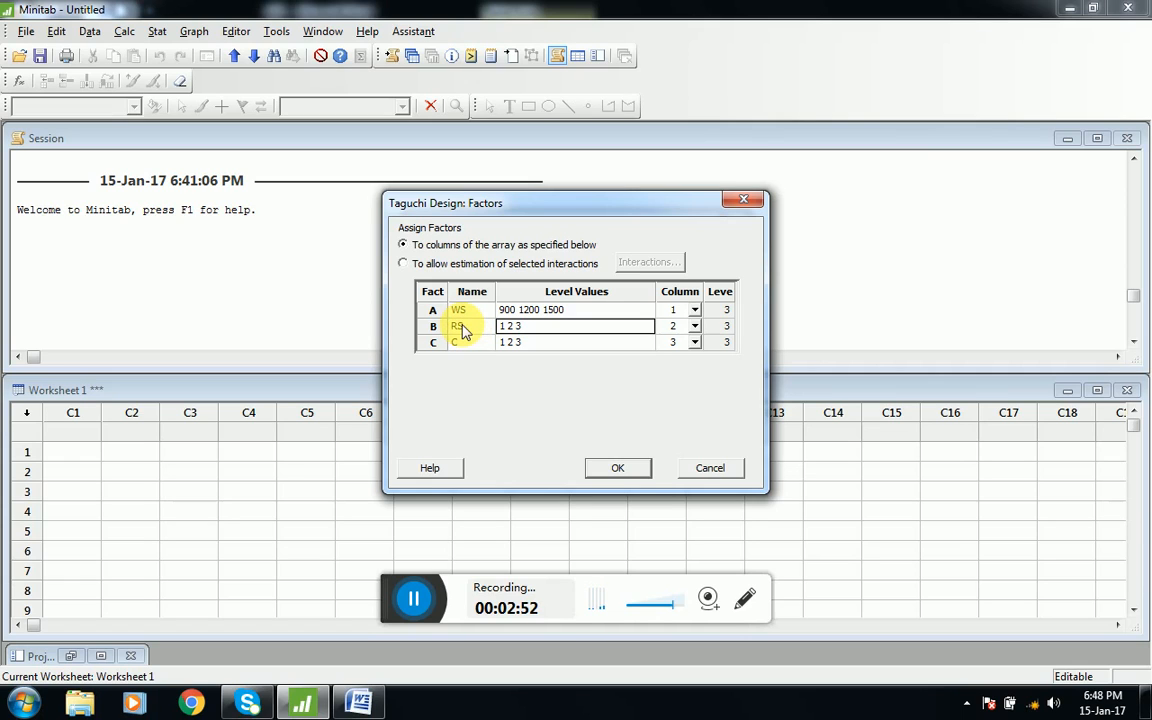
text(40)
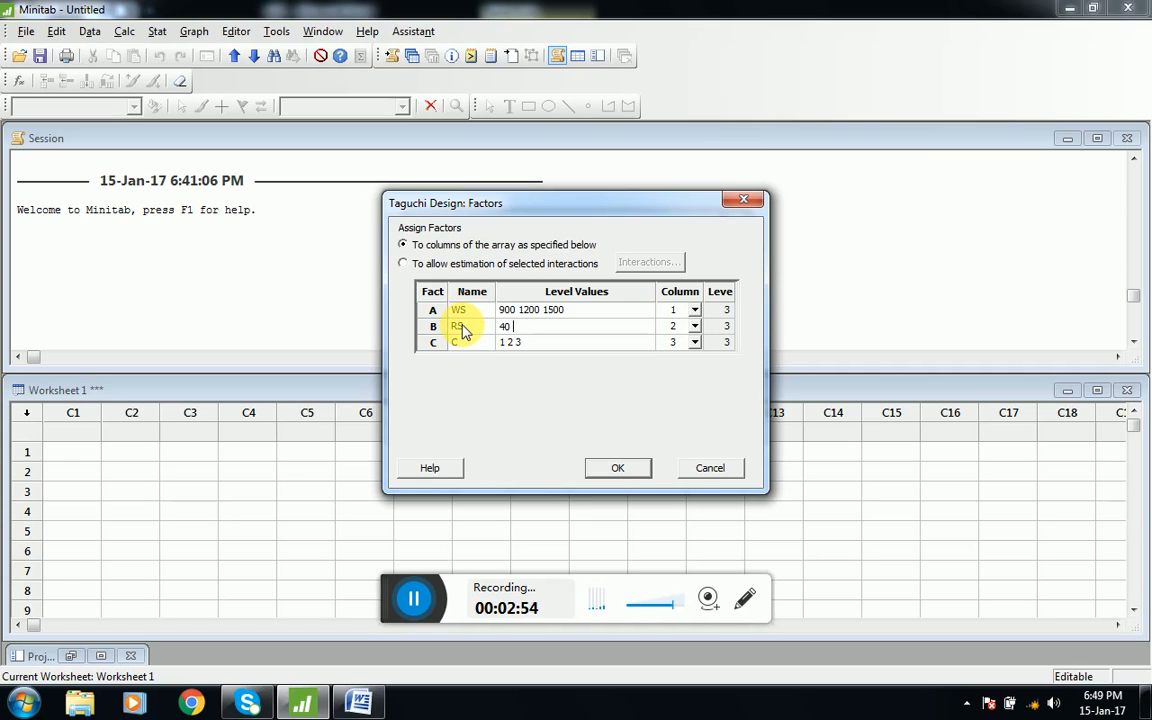
text(60 80)
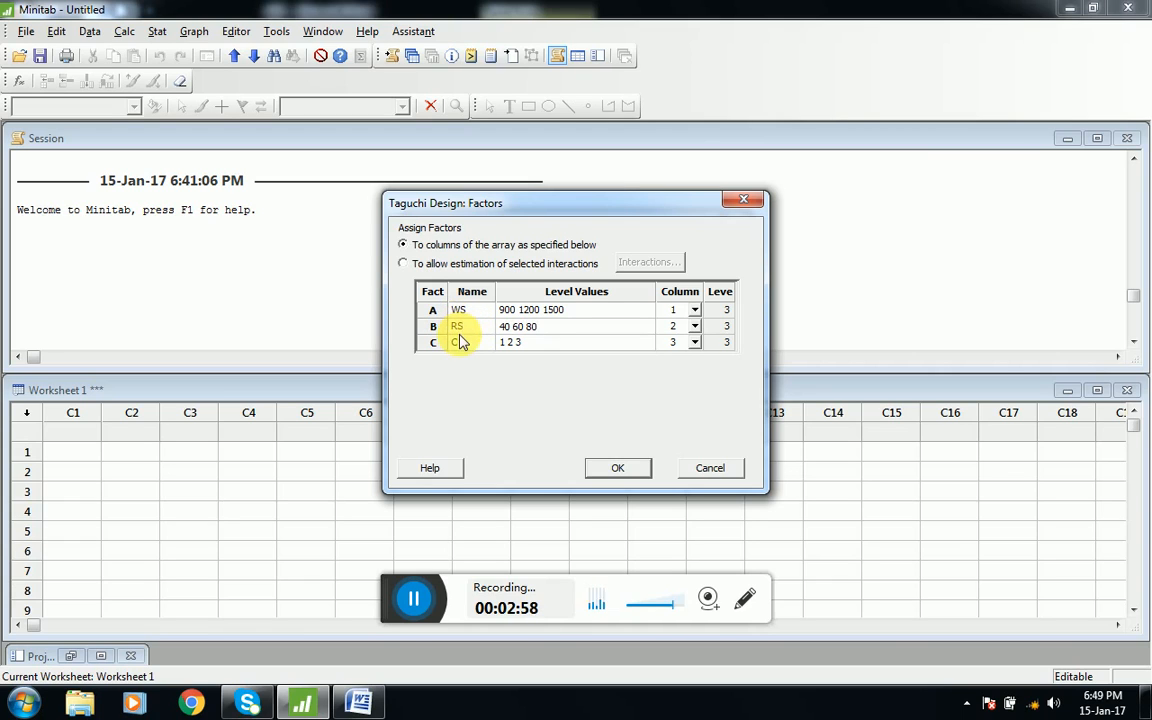
Name factor TM with tool material levels including HSS, keeping design storage in the worksheet.
click(470, 342)
text(HSS SS)
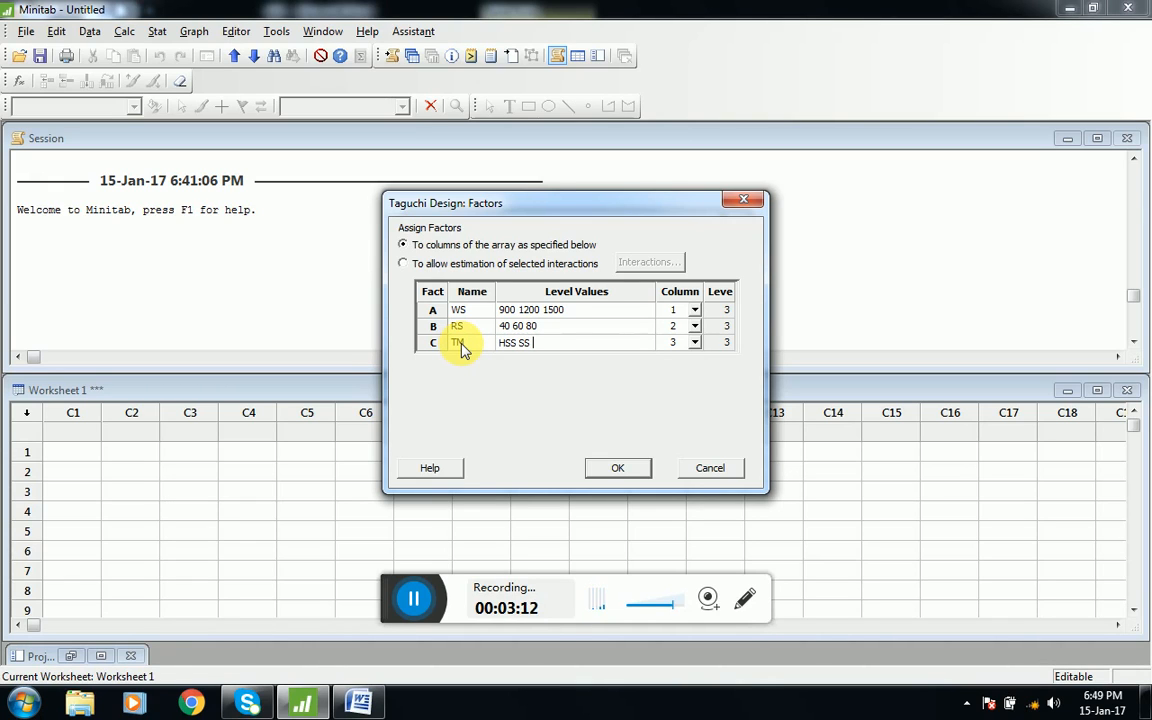
text(h13)
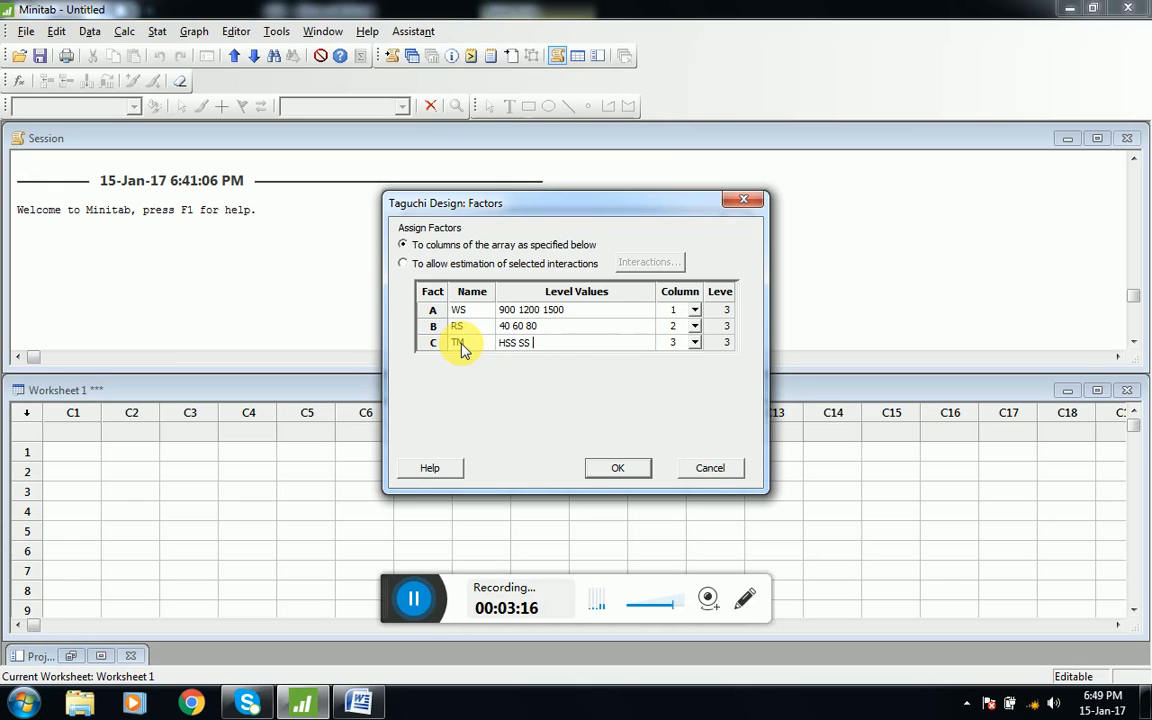
text(H)
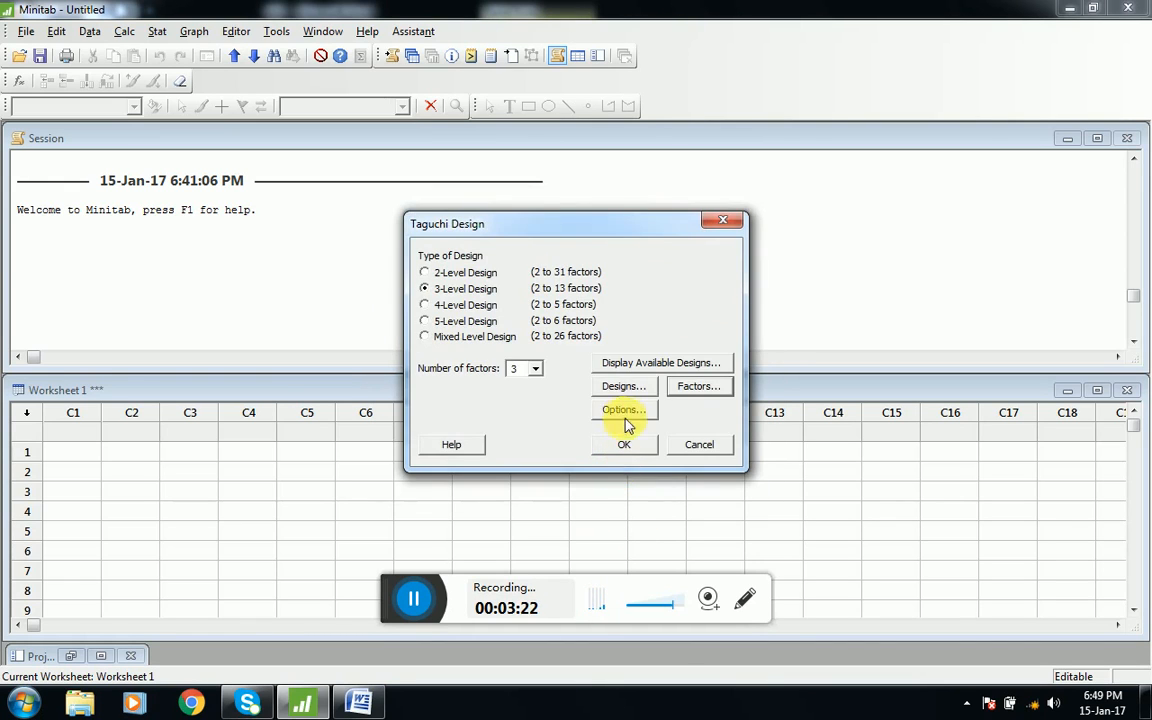
click(624, 409)
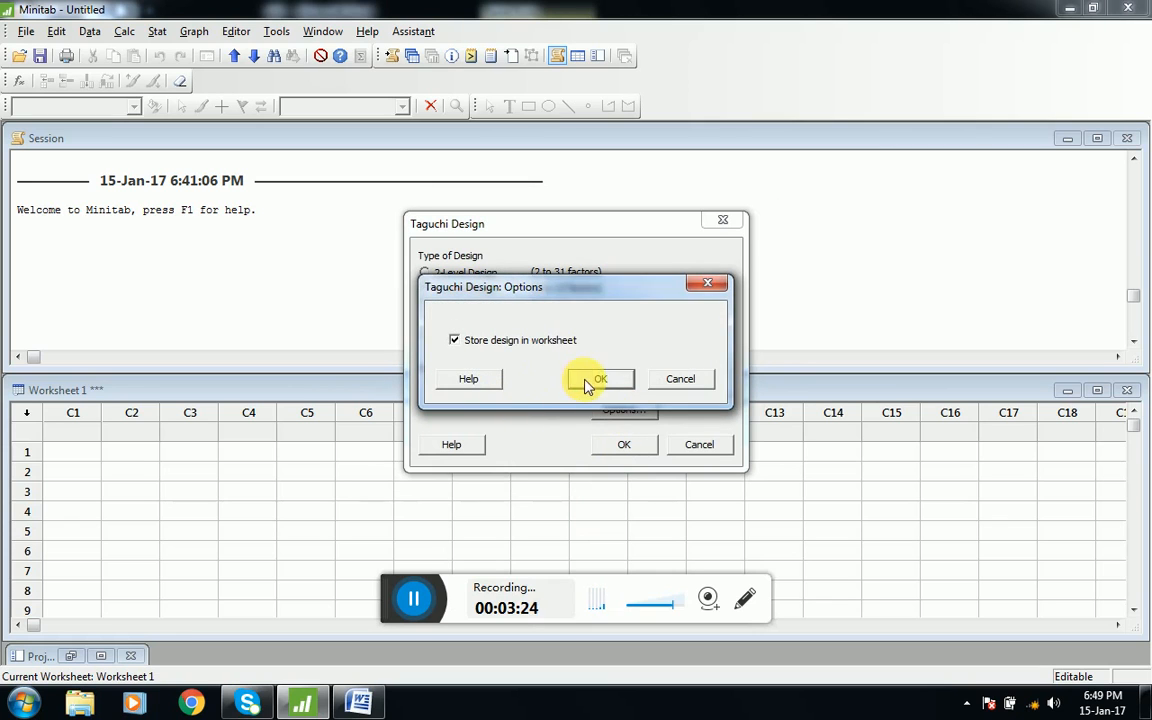
click(599, 378)
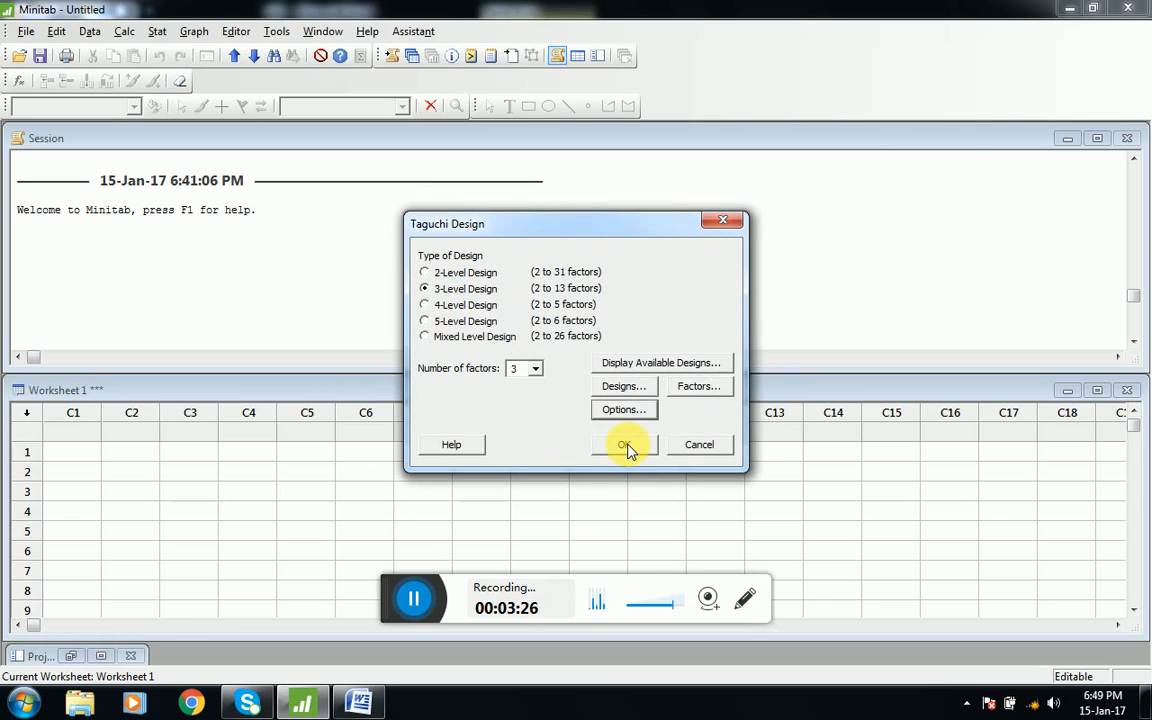
Generate the L9 array and inspect the WS, RS and TM values across nine runs.
click(624, 444)
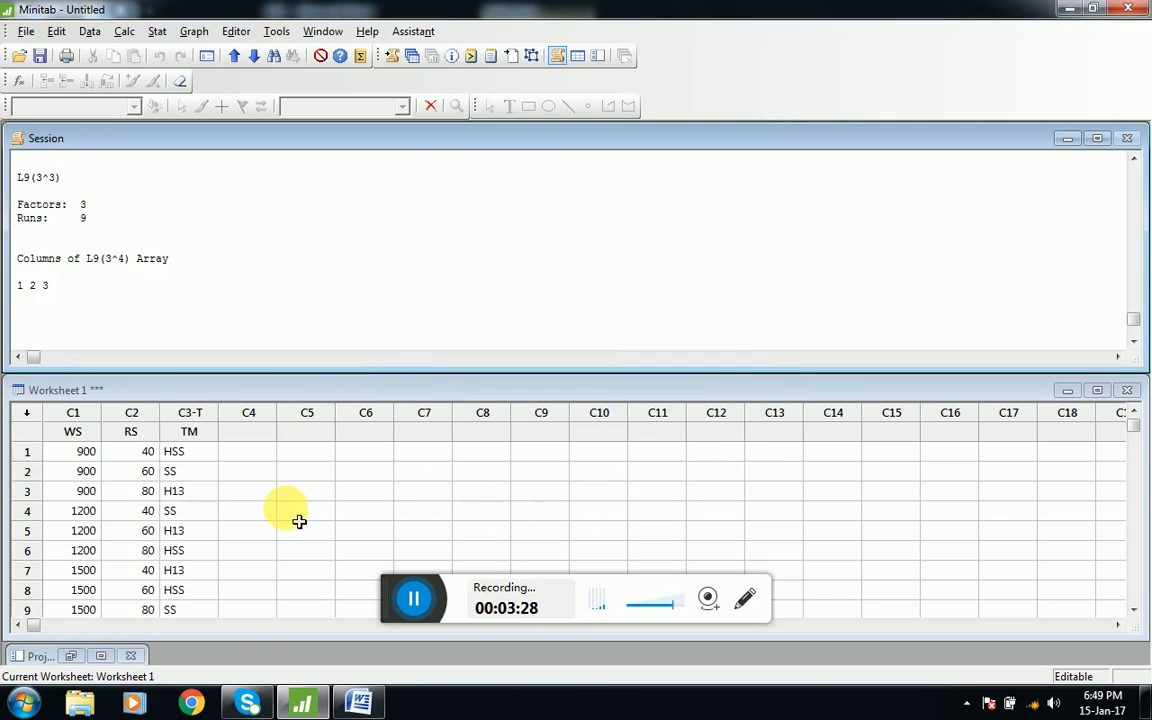
click(188, 471)
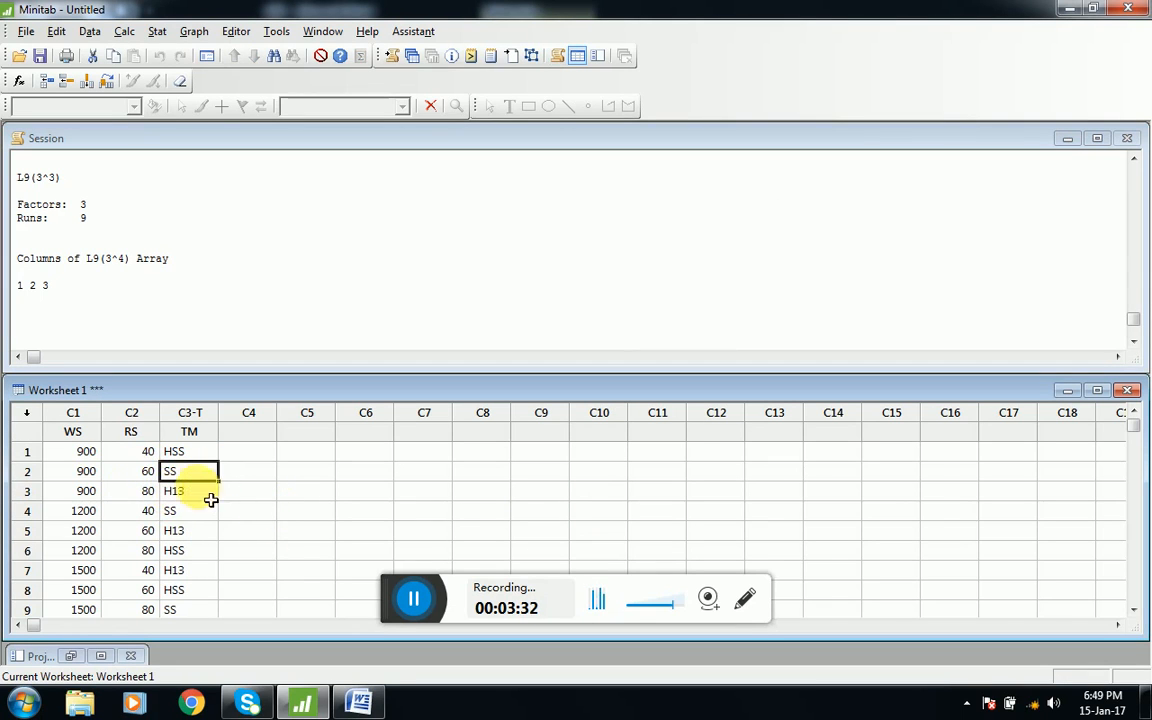
click(86, 451)
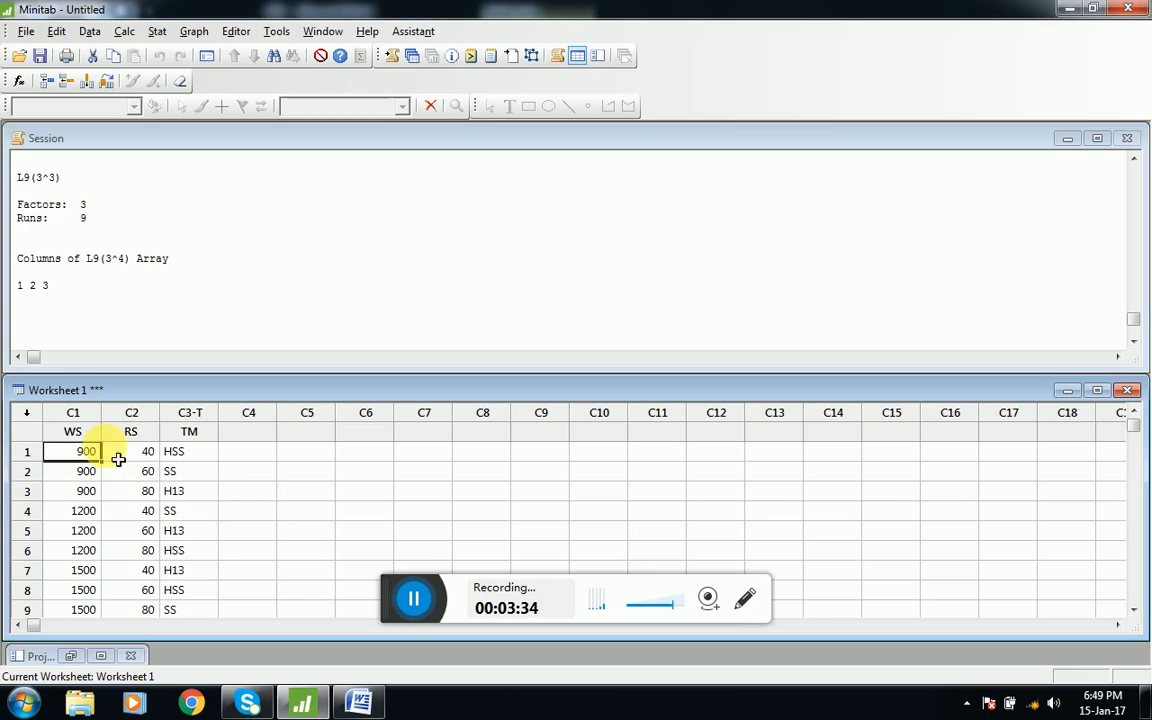
click(145, 609)
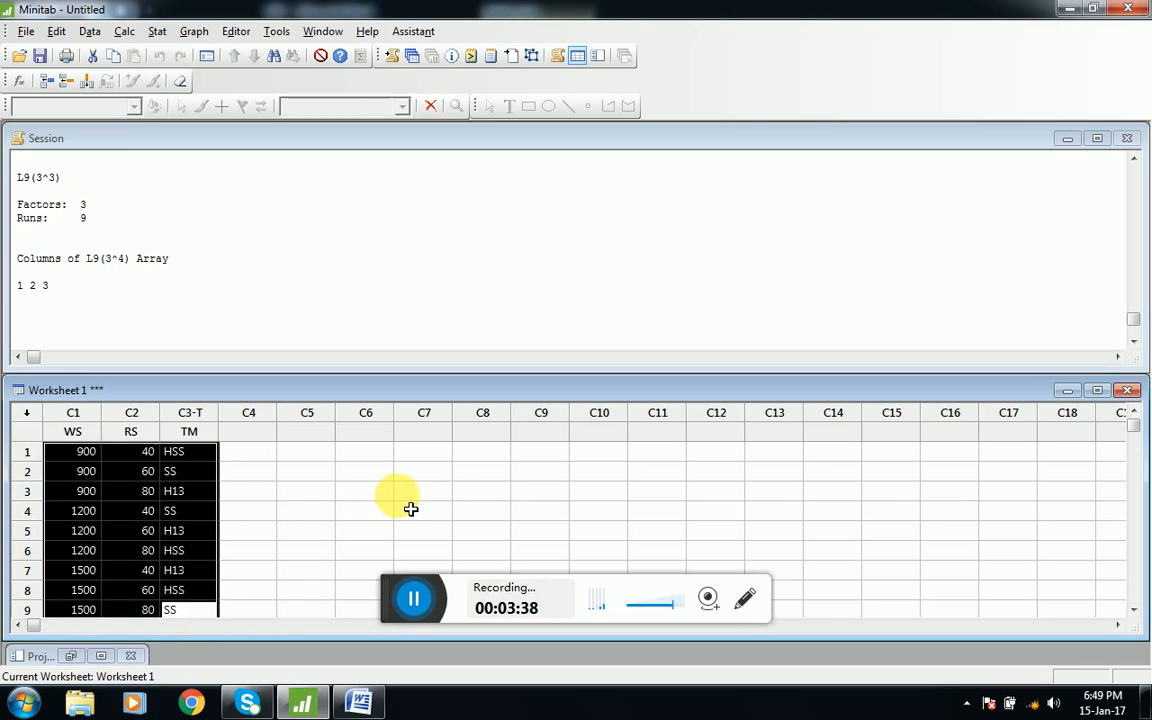
click(423, 490)
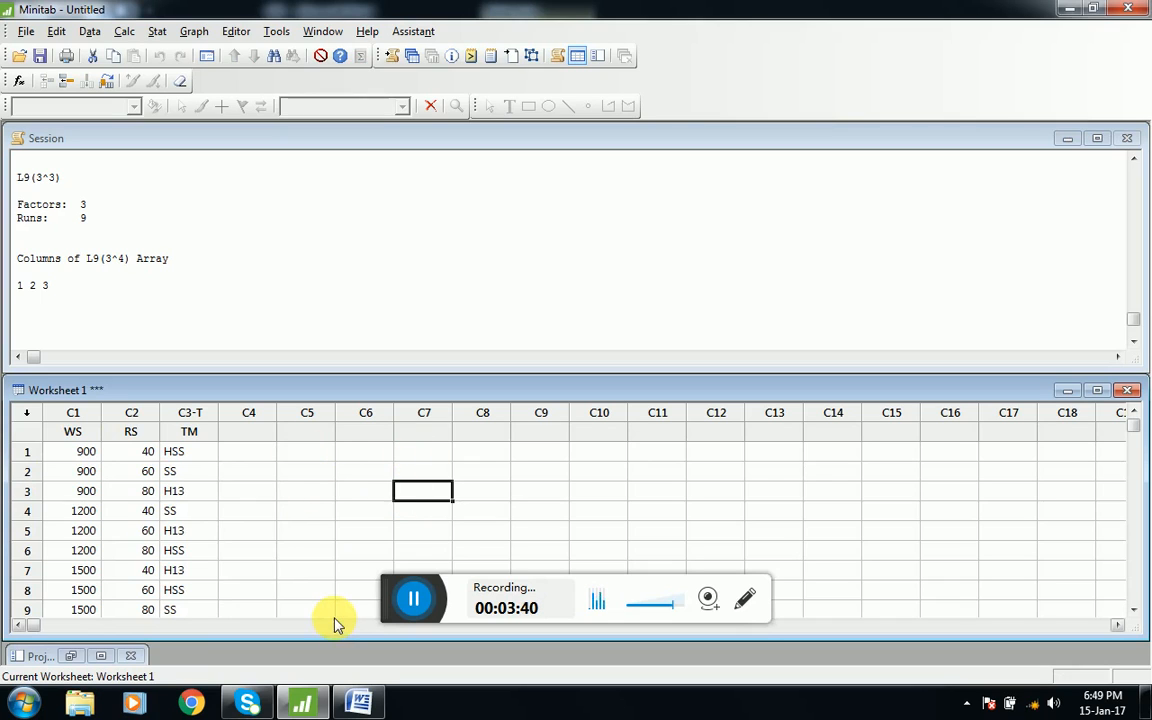